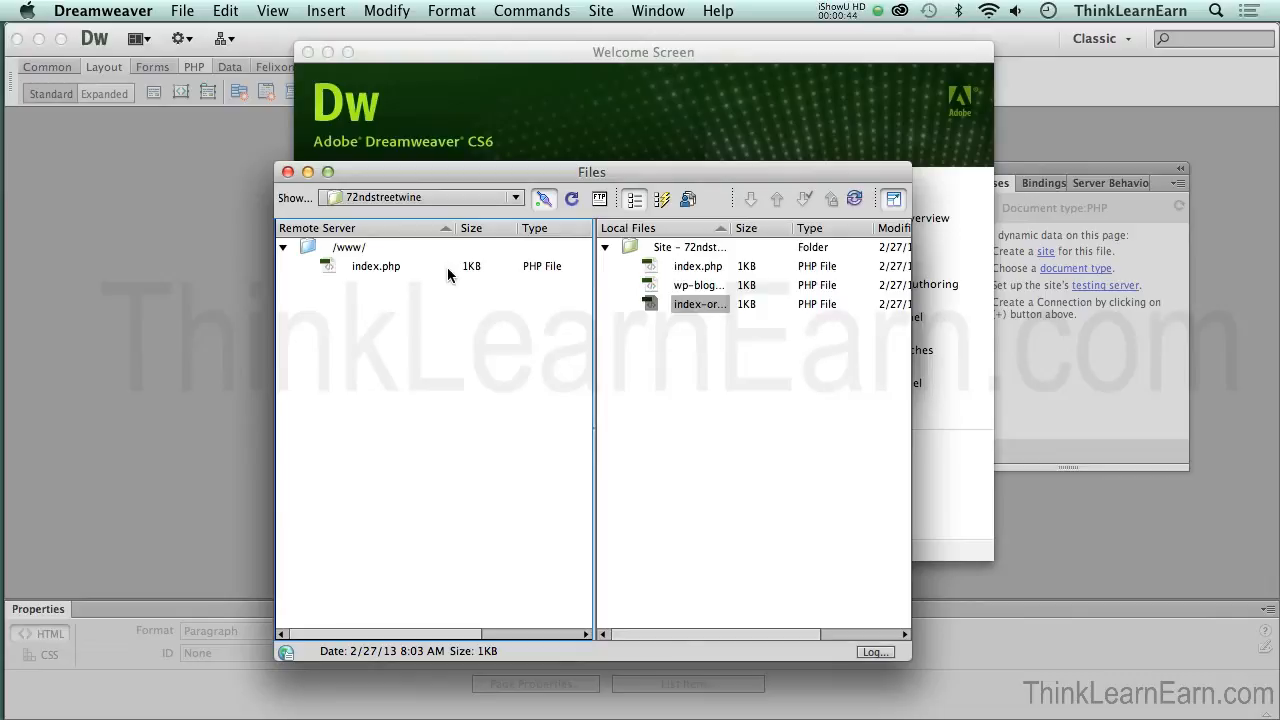
Dismiss the background file activity message, close Files, and move the Welcome Screen beside Databases.
left_click(349, 247)
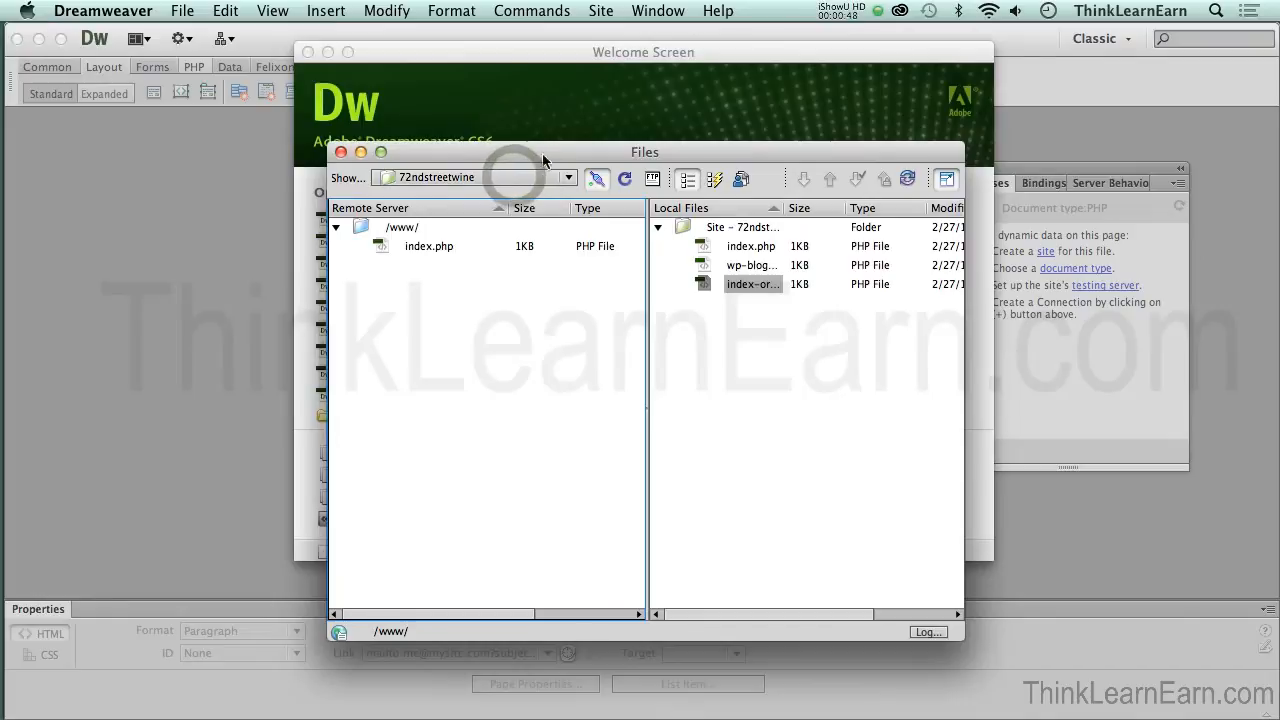
left_click(657, 11)
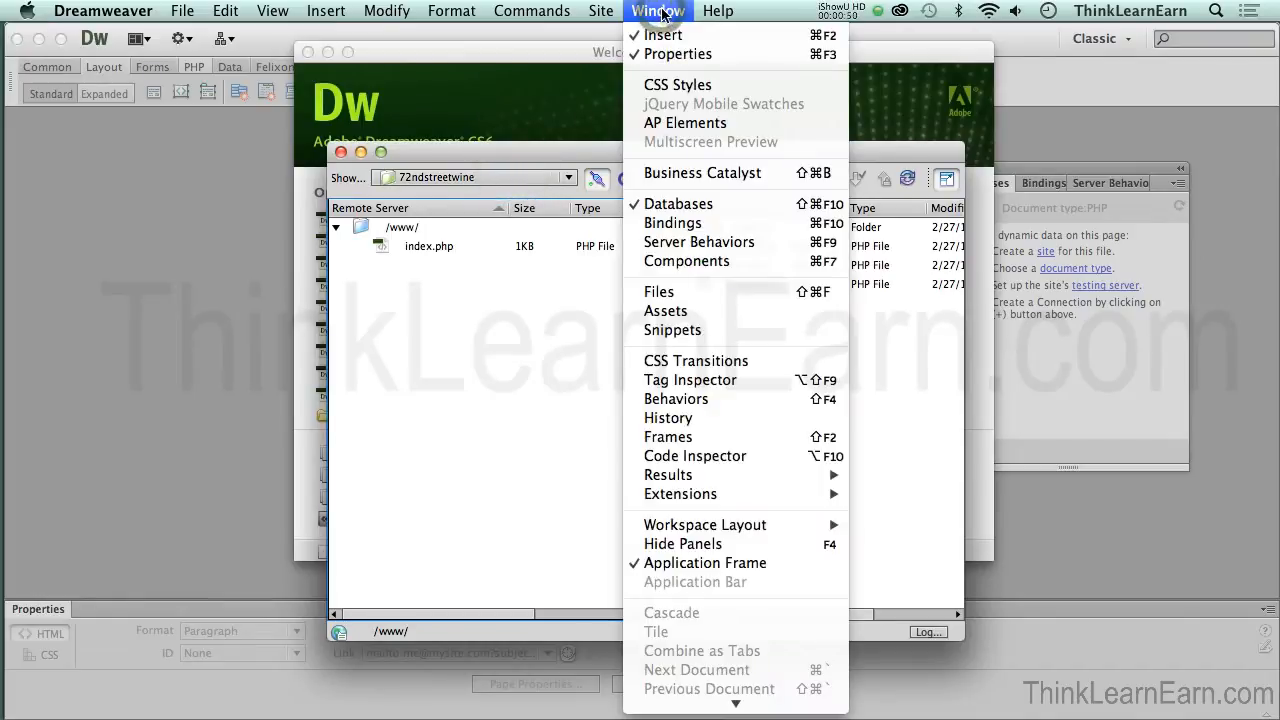
mouse_move(659, 291)
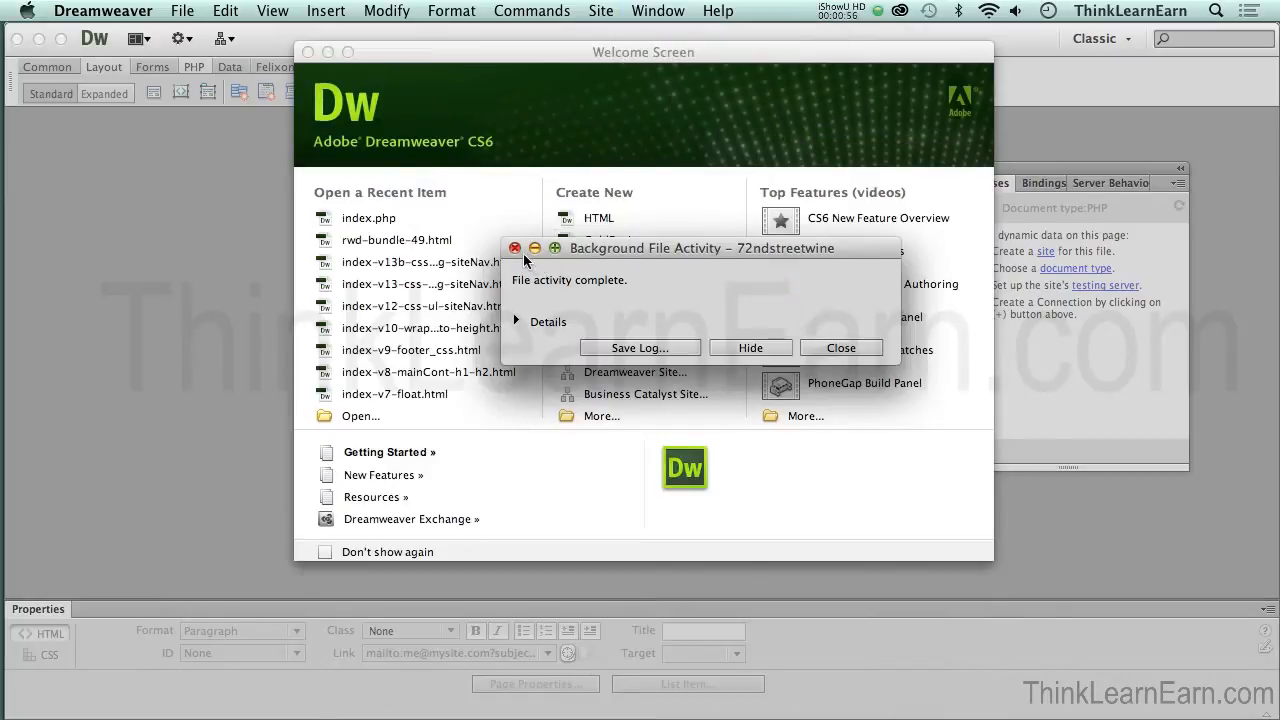
left_click(840, 347)
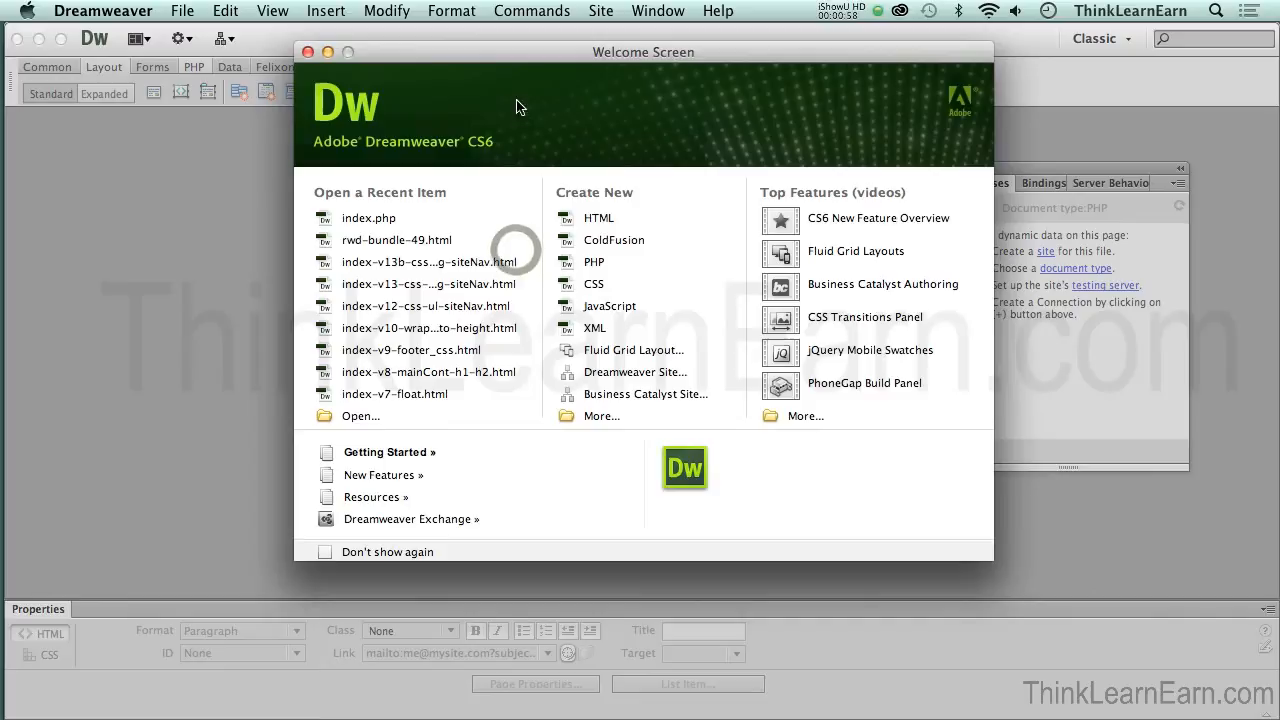
left_click_drag(643, 51, 588, 66)
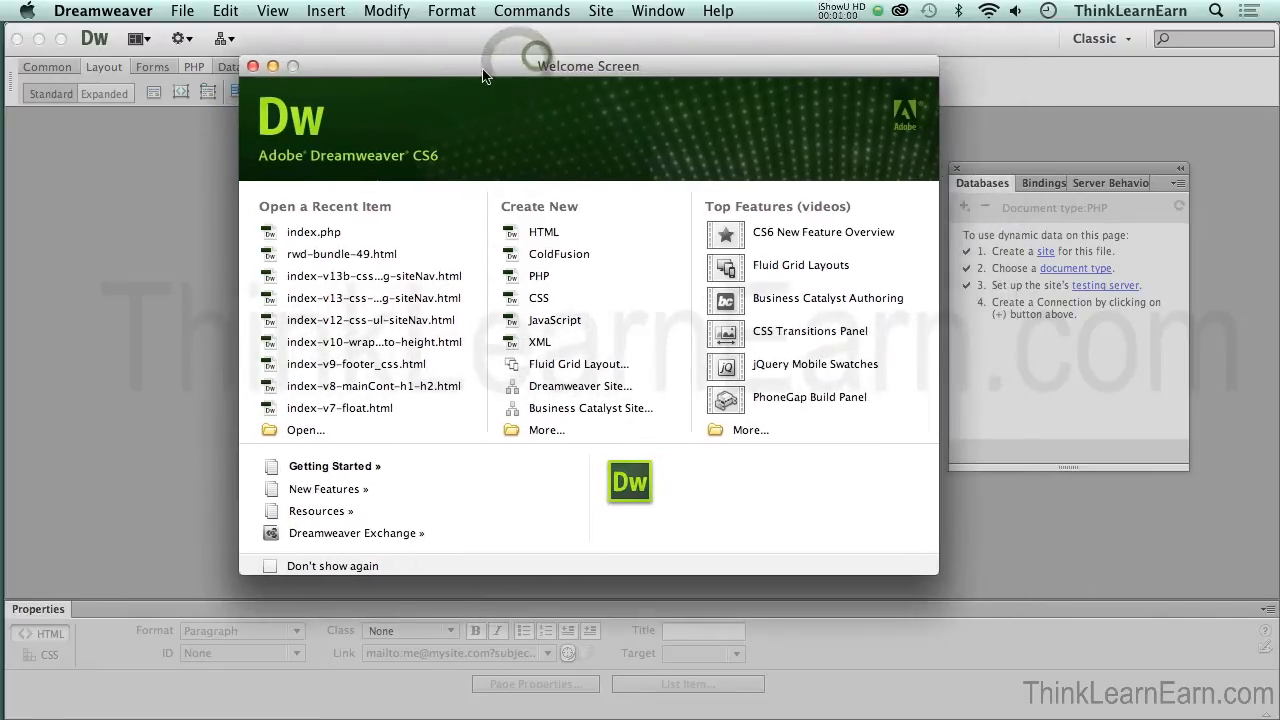
left_click(182, 11)
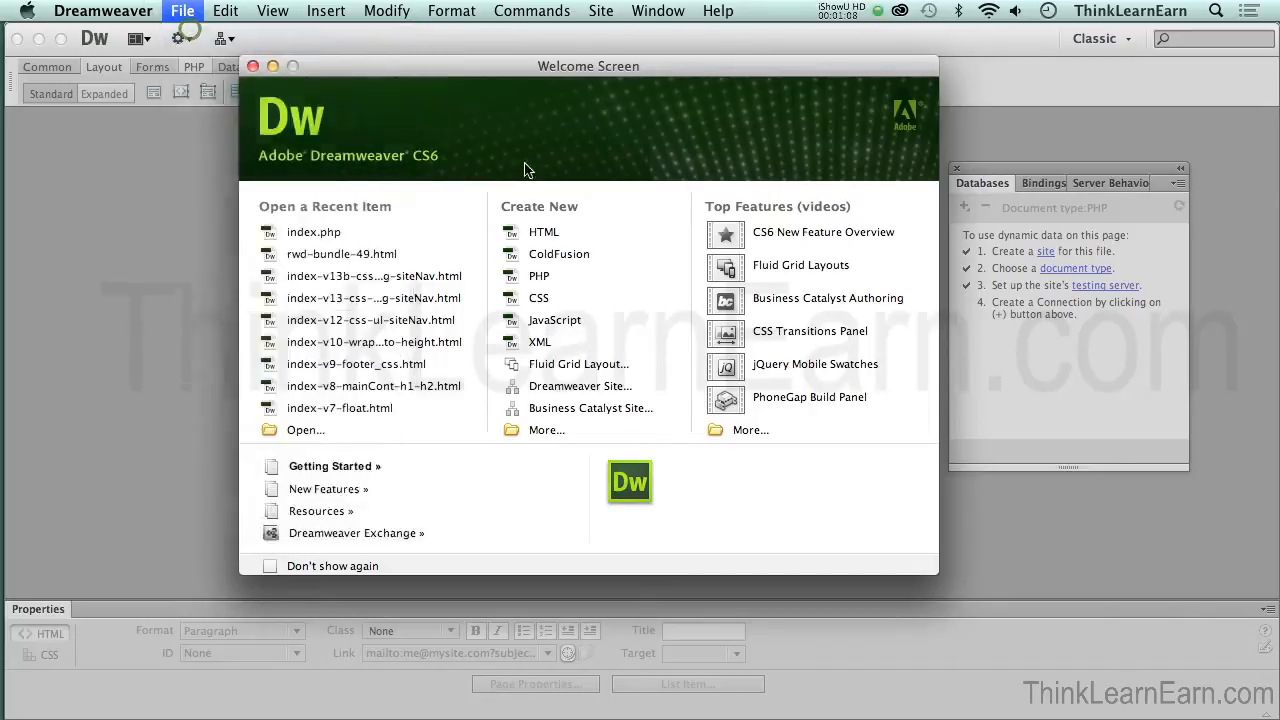
Create a new blank PHP page, Untitled-2, and start saving it.
left_click(539, 275)
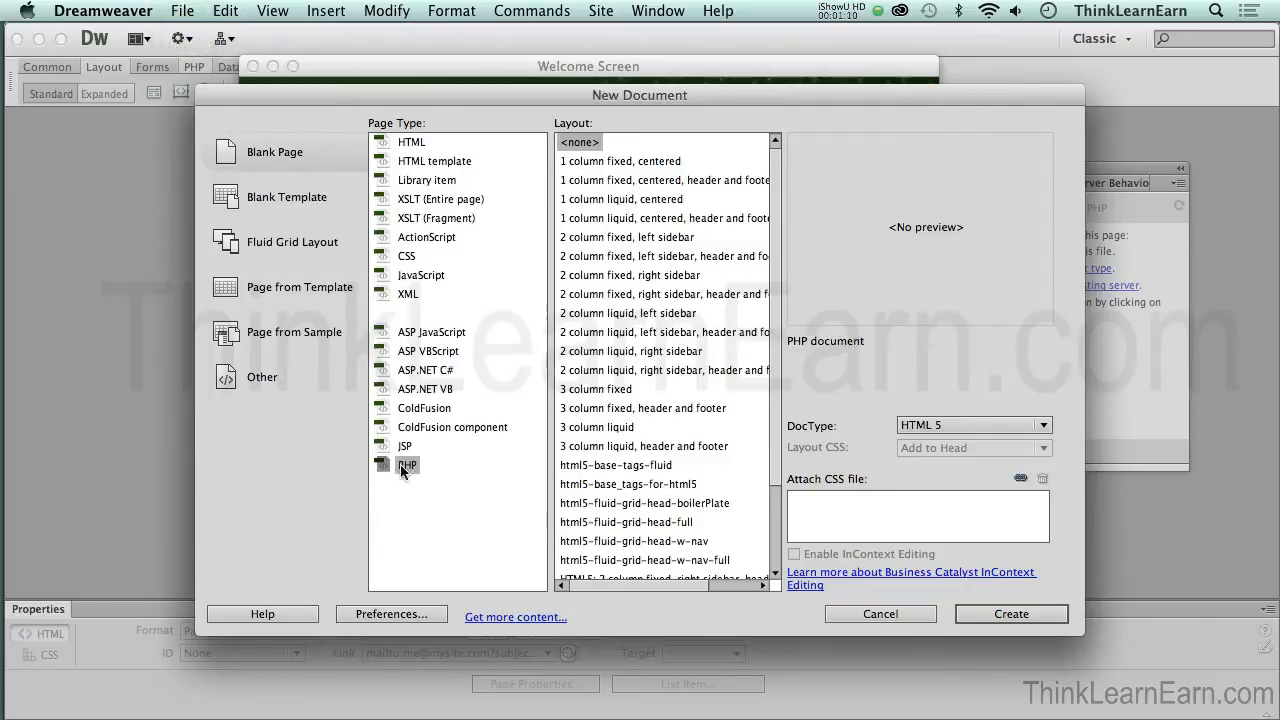
left_click(1010, 613)
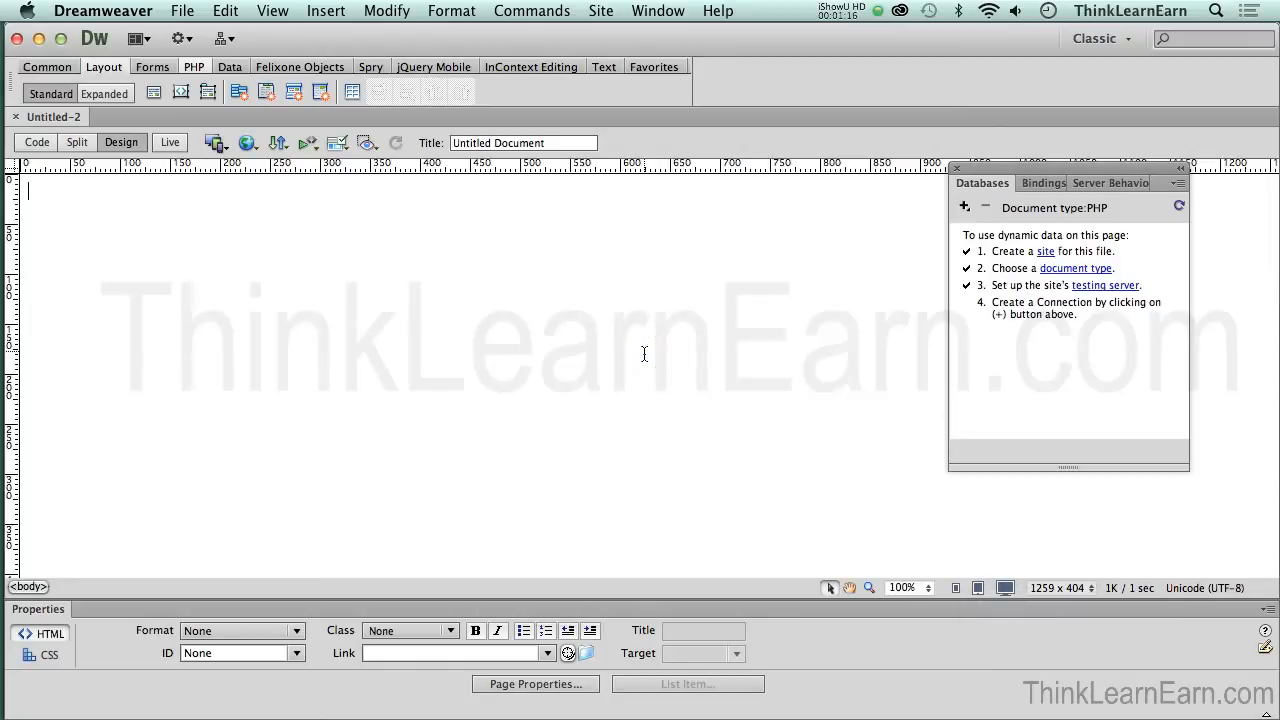
key("cmd+s")
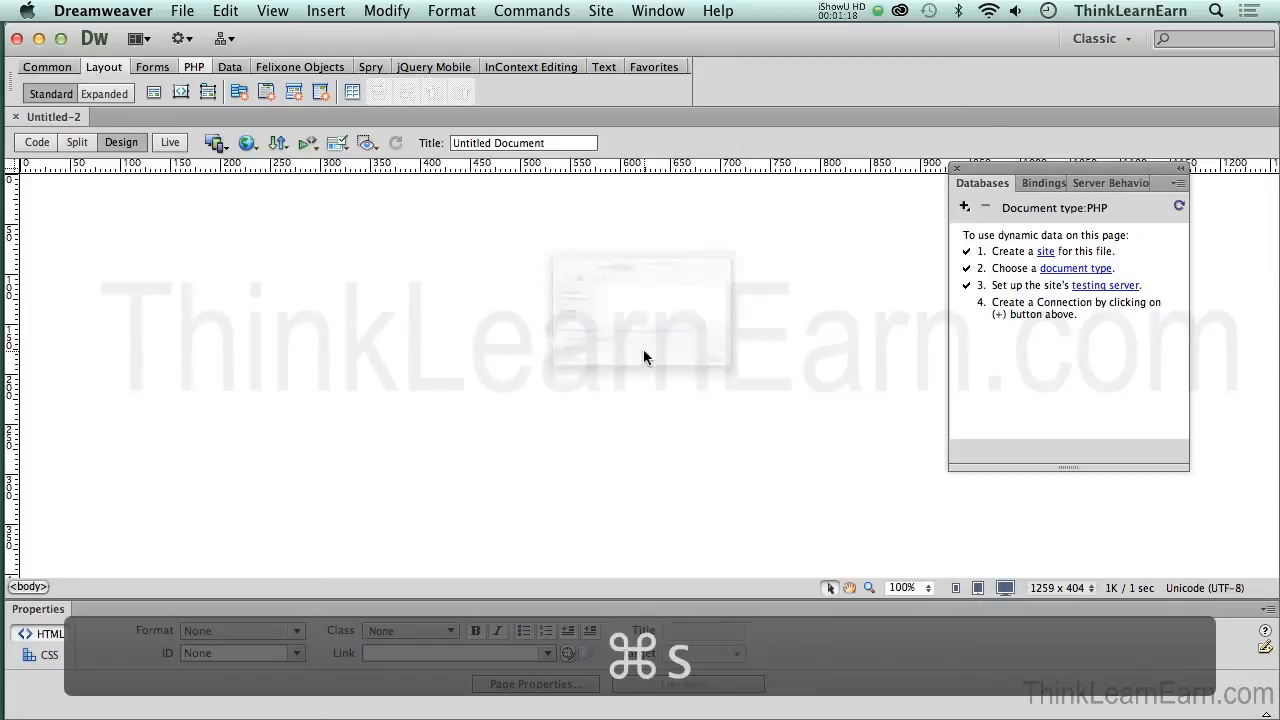
In Save As, browse the Desktop, then return to the site root folder.
key("cmd+s")
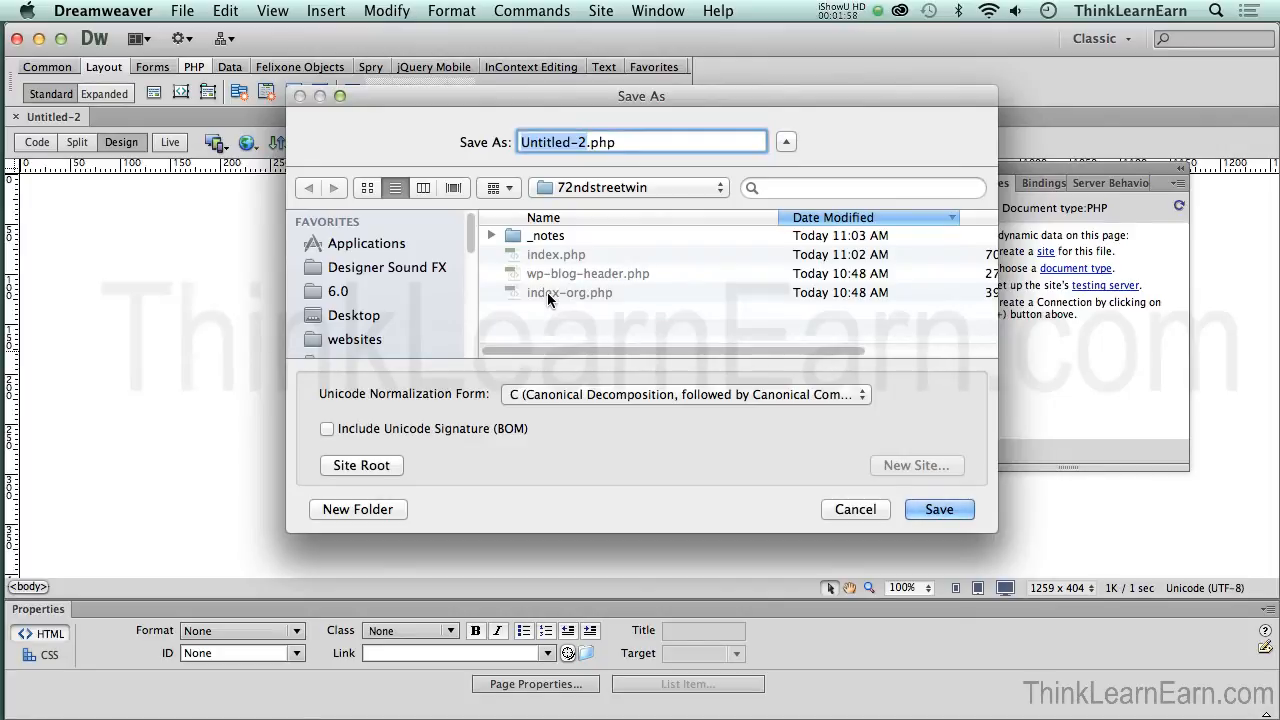
left_click(354, 315)
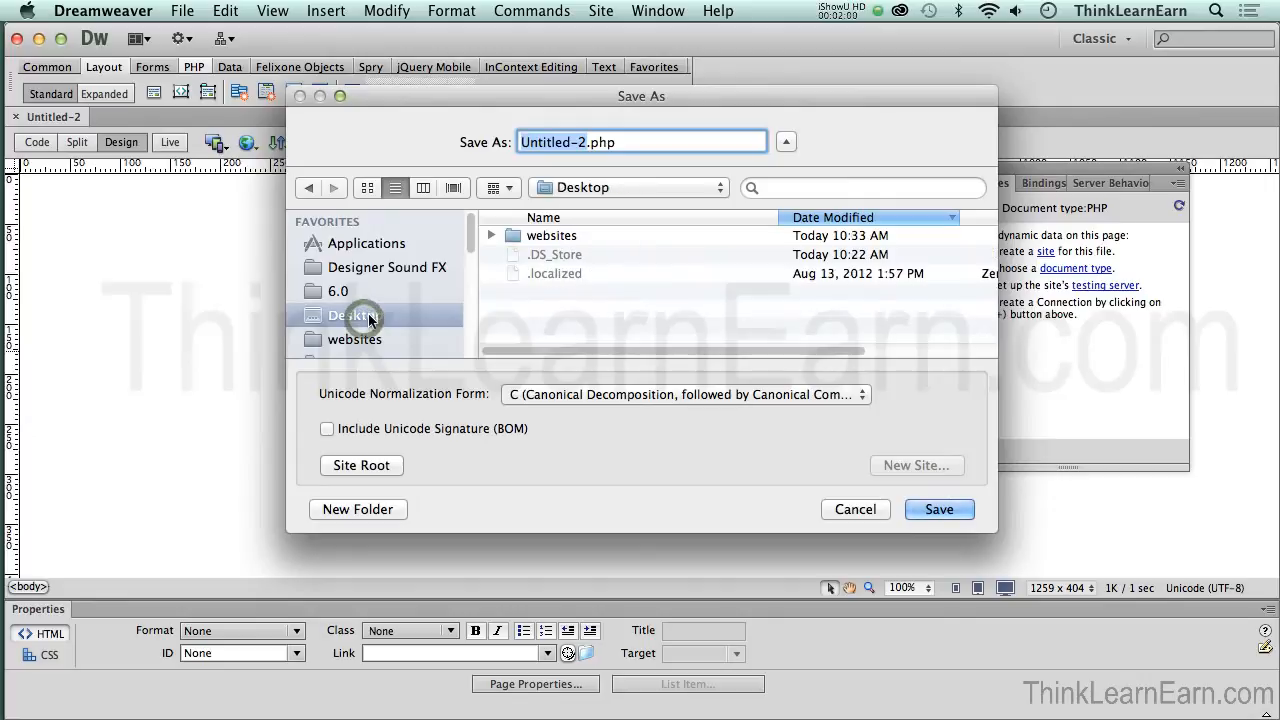
left_click(340, 291)
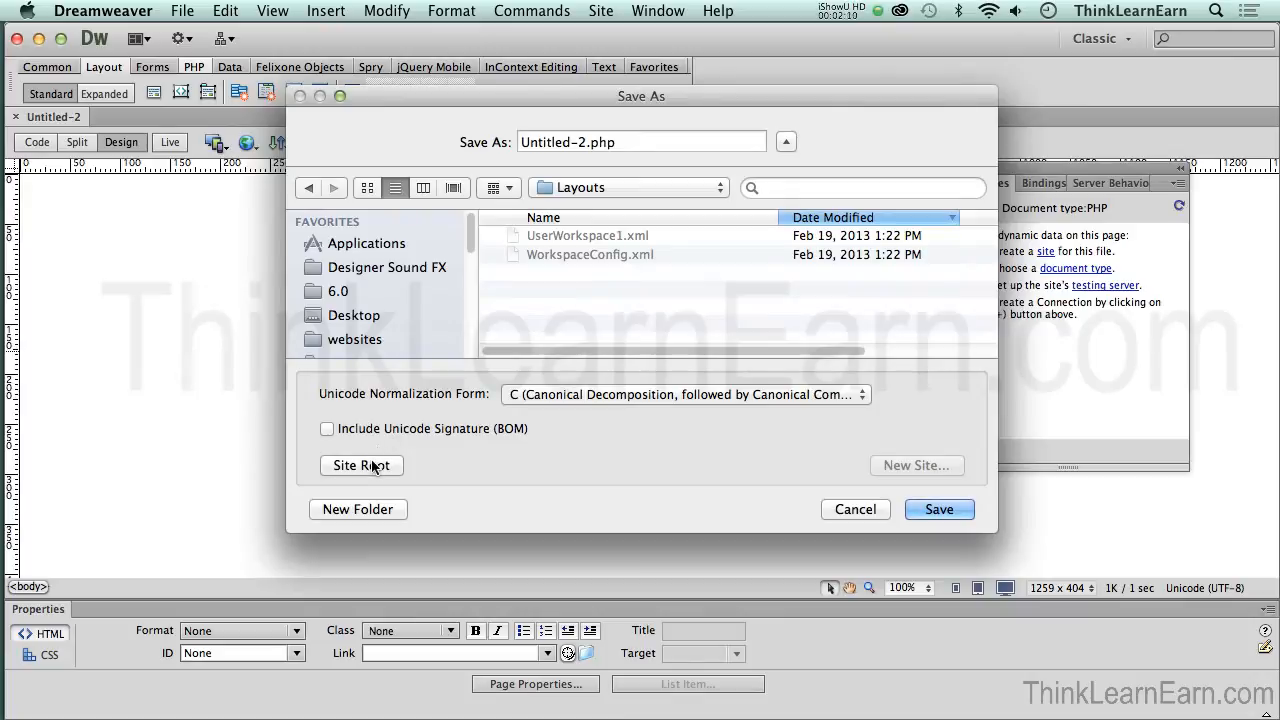
left_click(361, 465)
type("adm")
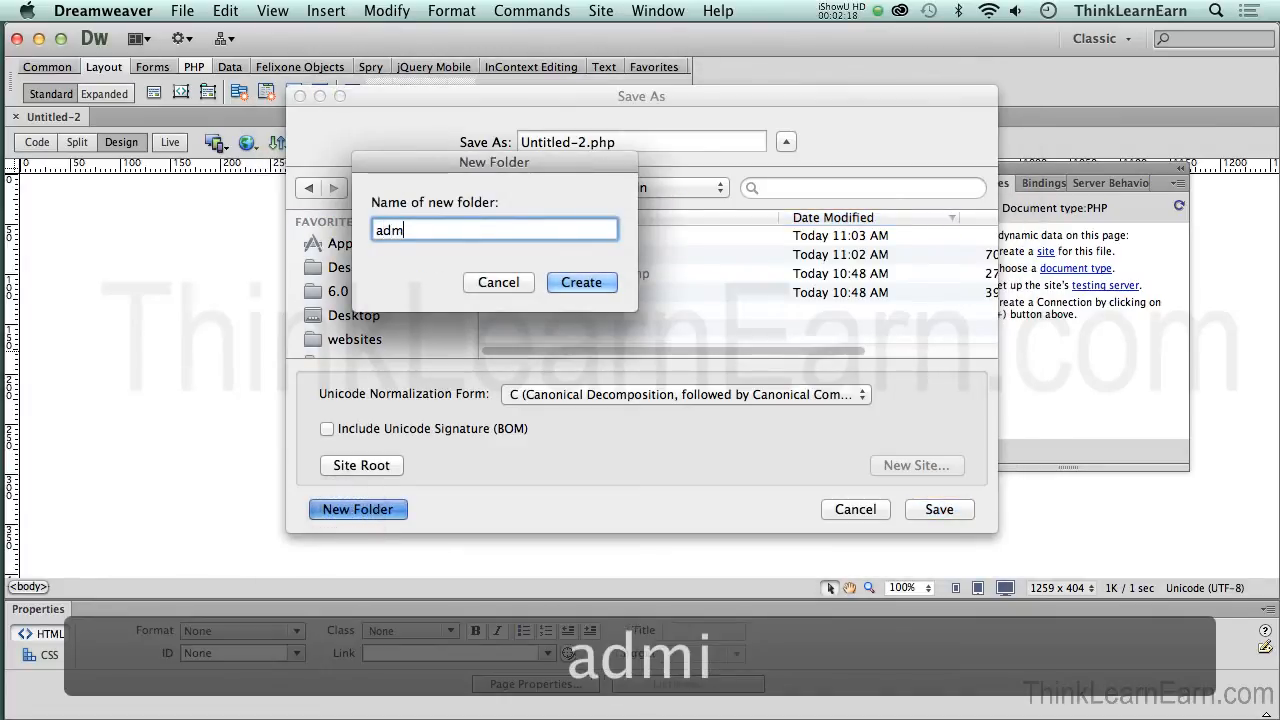
Create the admin folder and save the page there as index.php.
left_click(581, 282)
type("index")
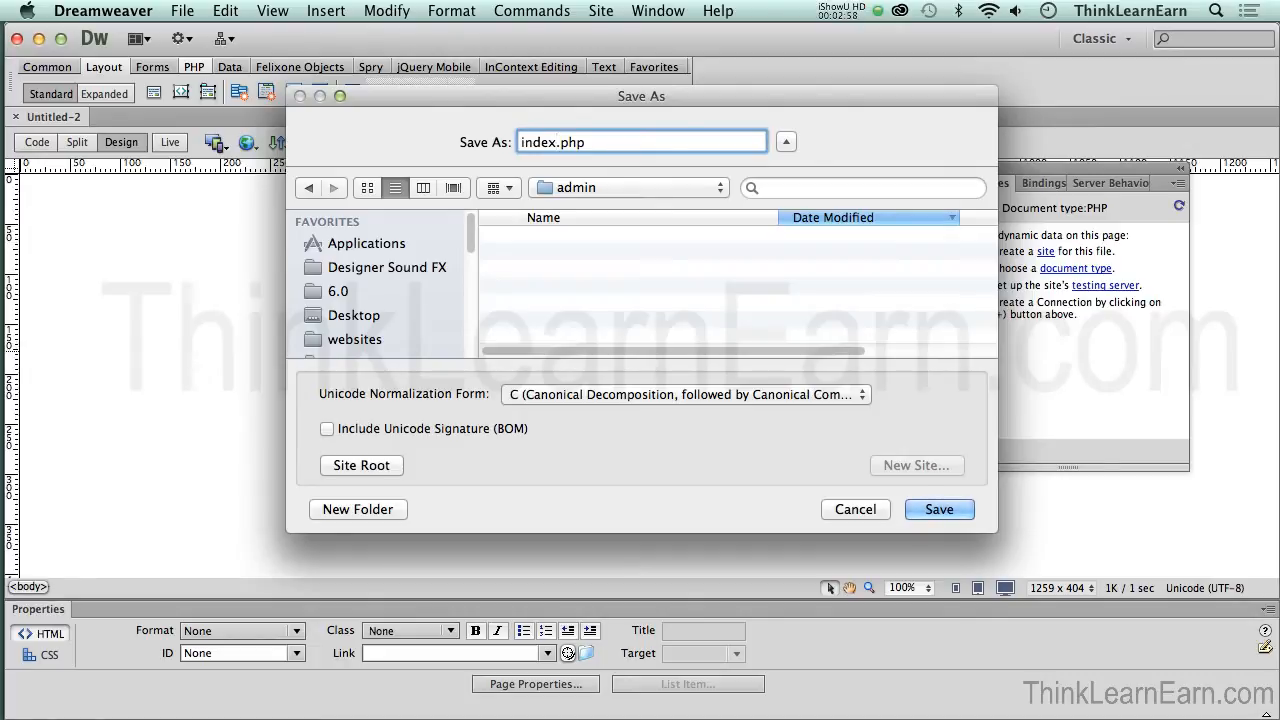
left_click(557, 141)
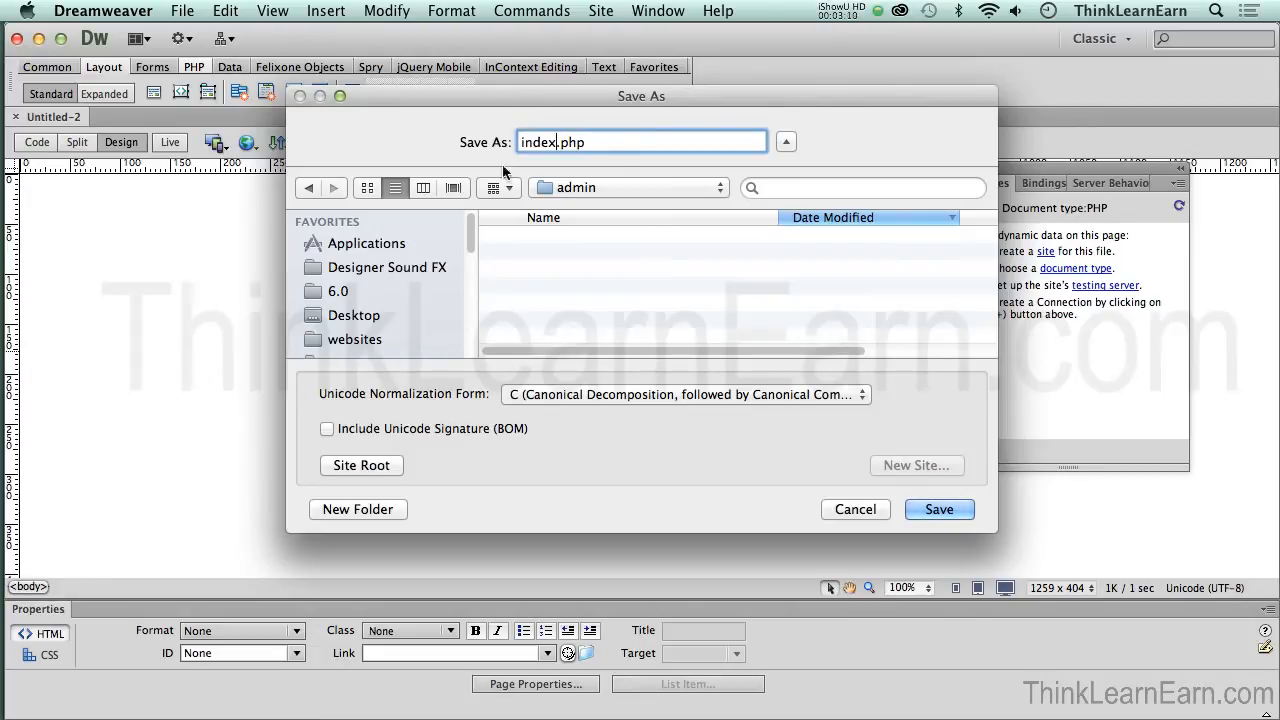
mouse_move(771, 347)
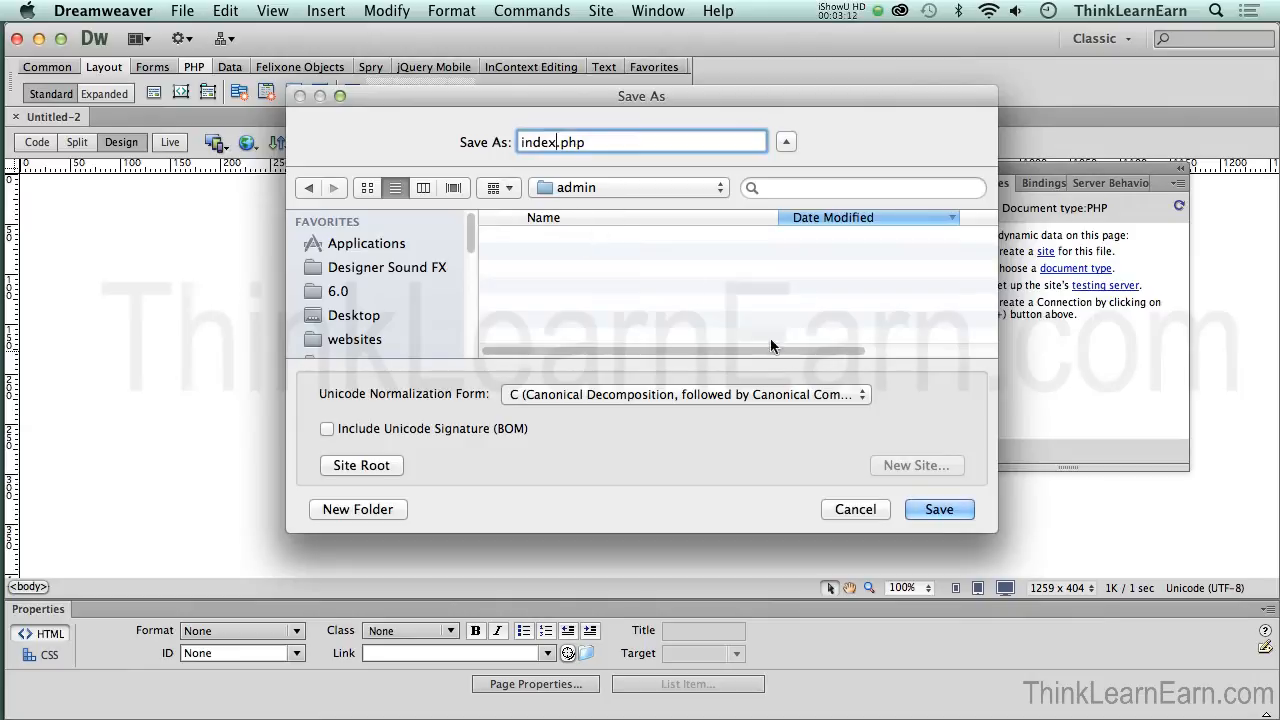
left_click(938, 509)
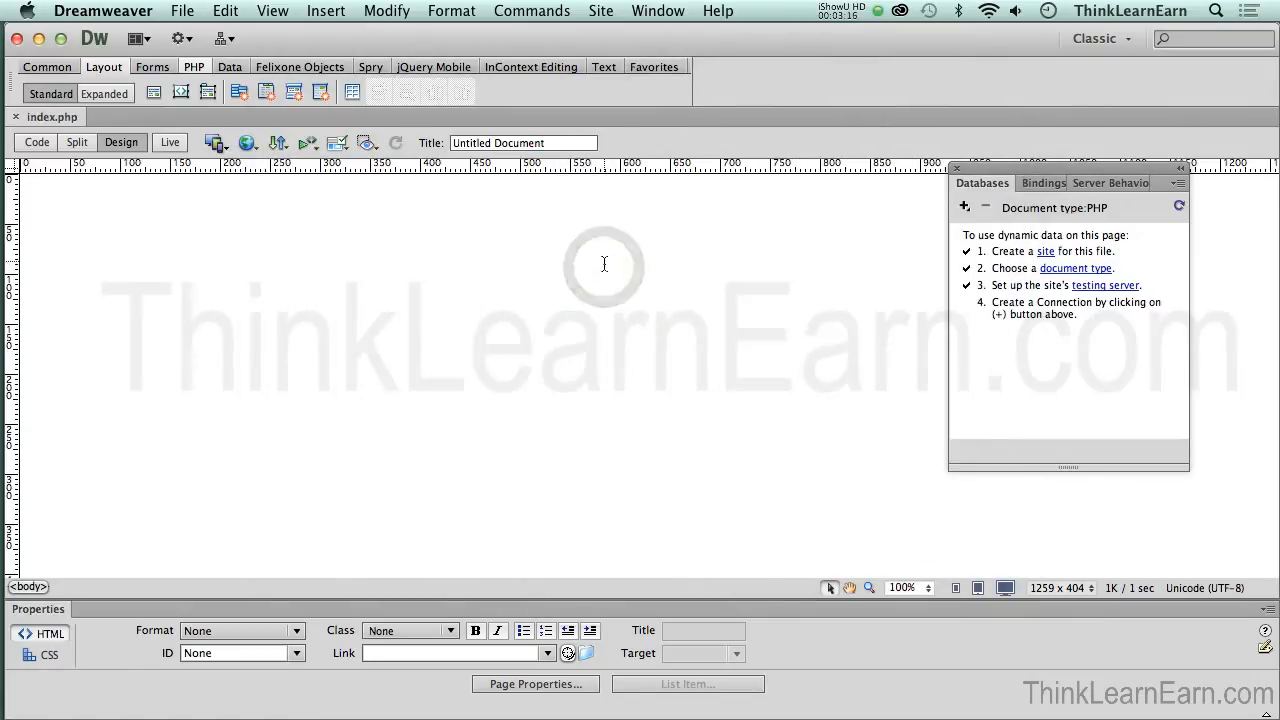
Title the page 'mysite.com | Admin Section' and save it.
left_click(523, 143)
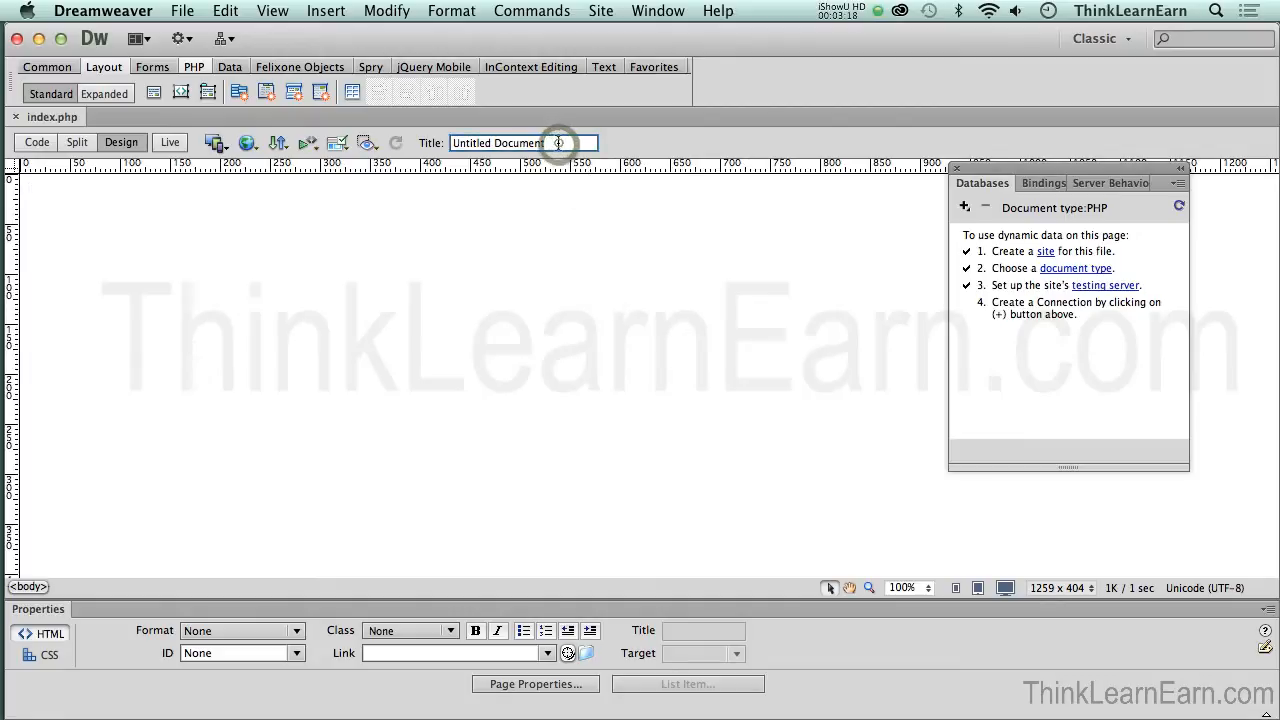
type("mysite.com | Admin")
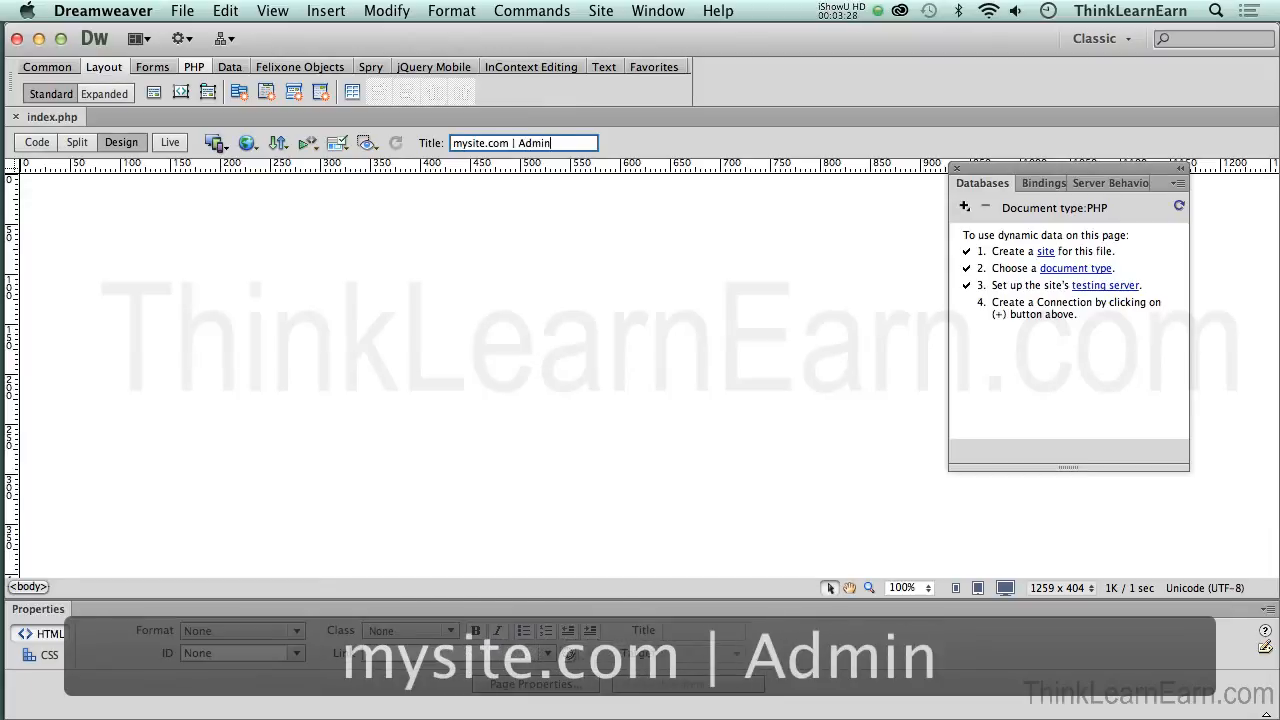
type("Section")
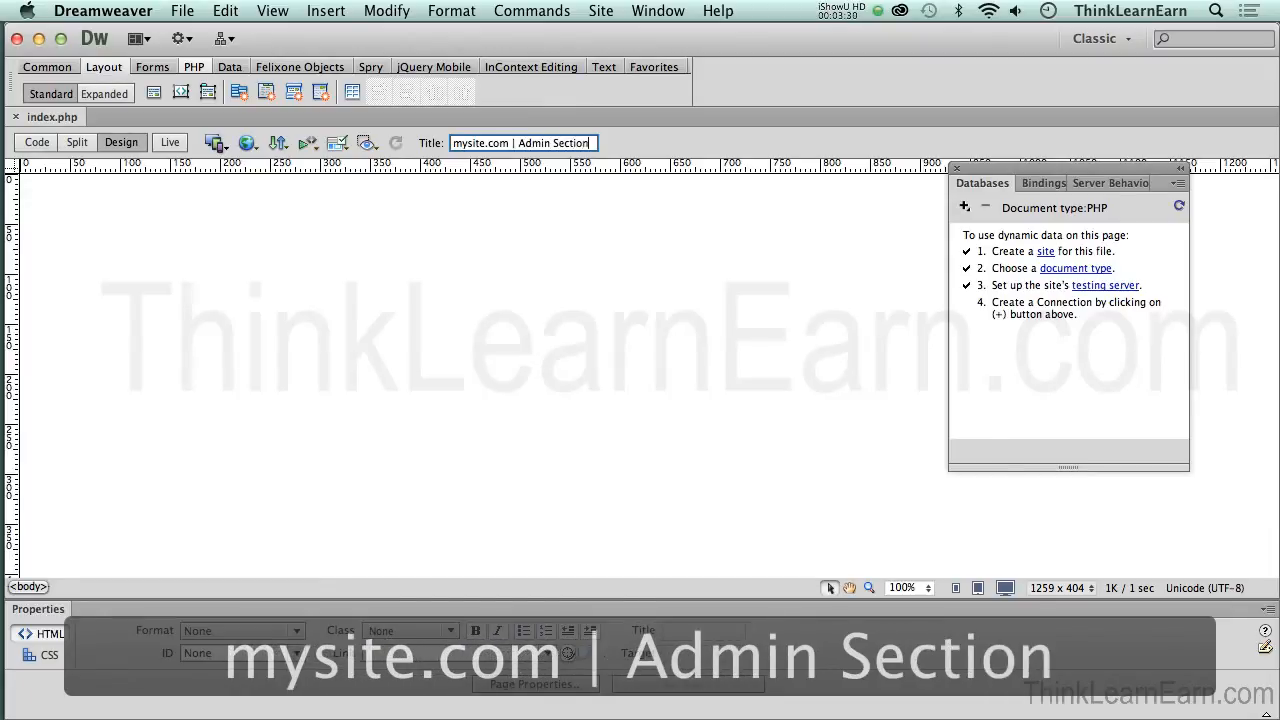
key("cmd+s")
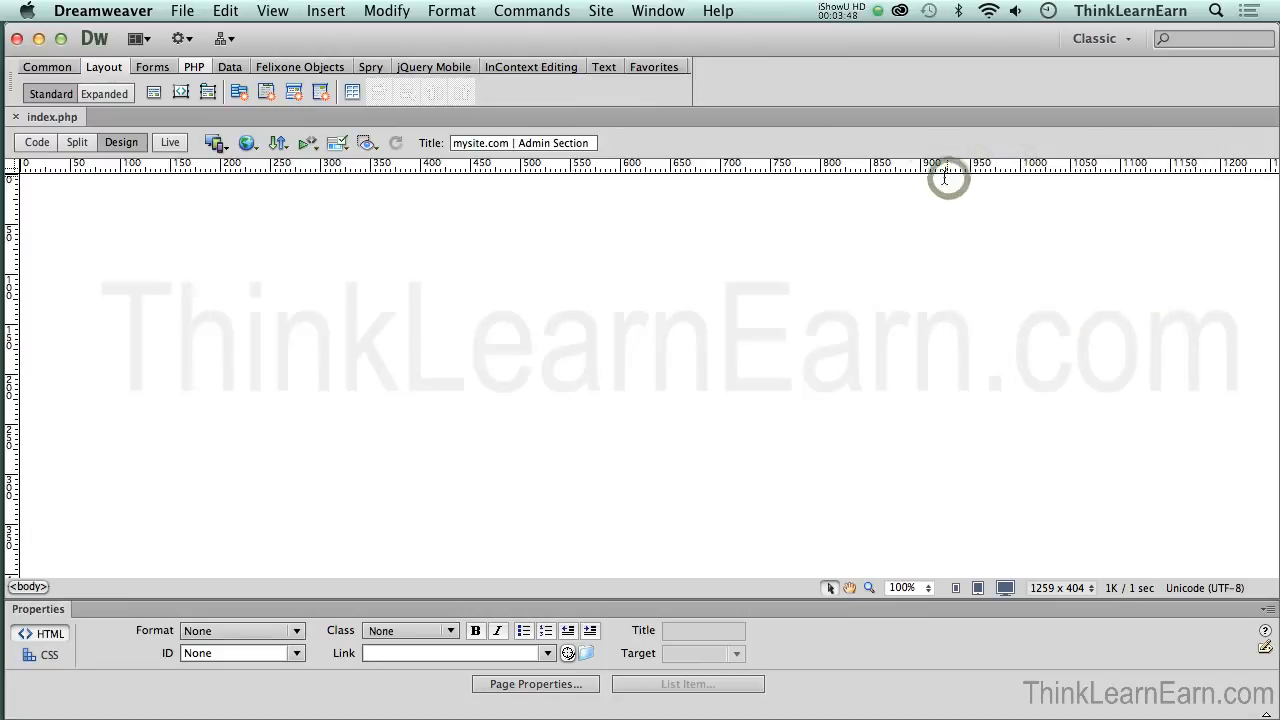
left_click(657, 11)
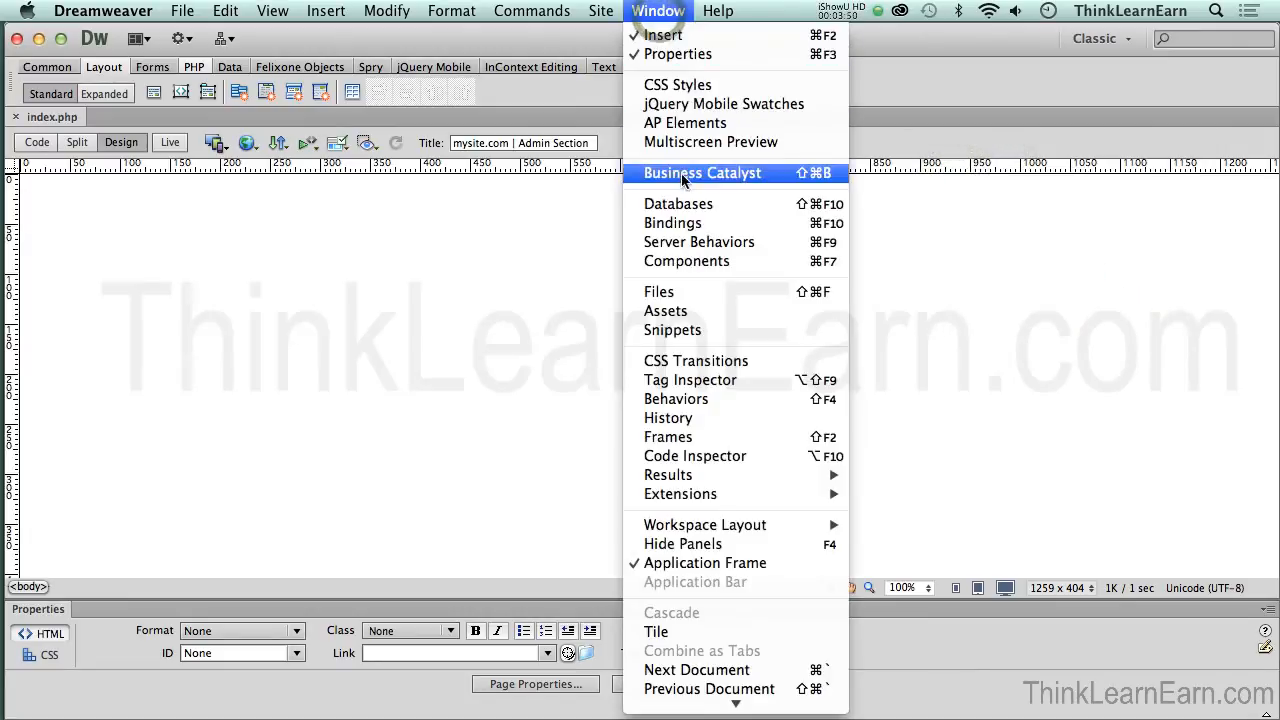
left_click(678, 203)
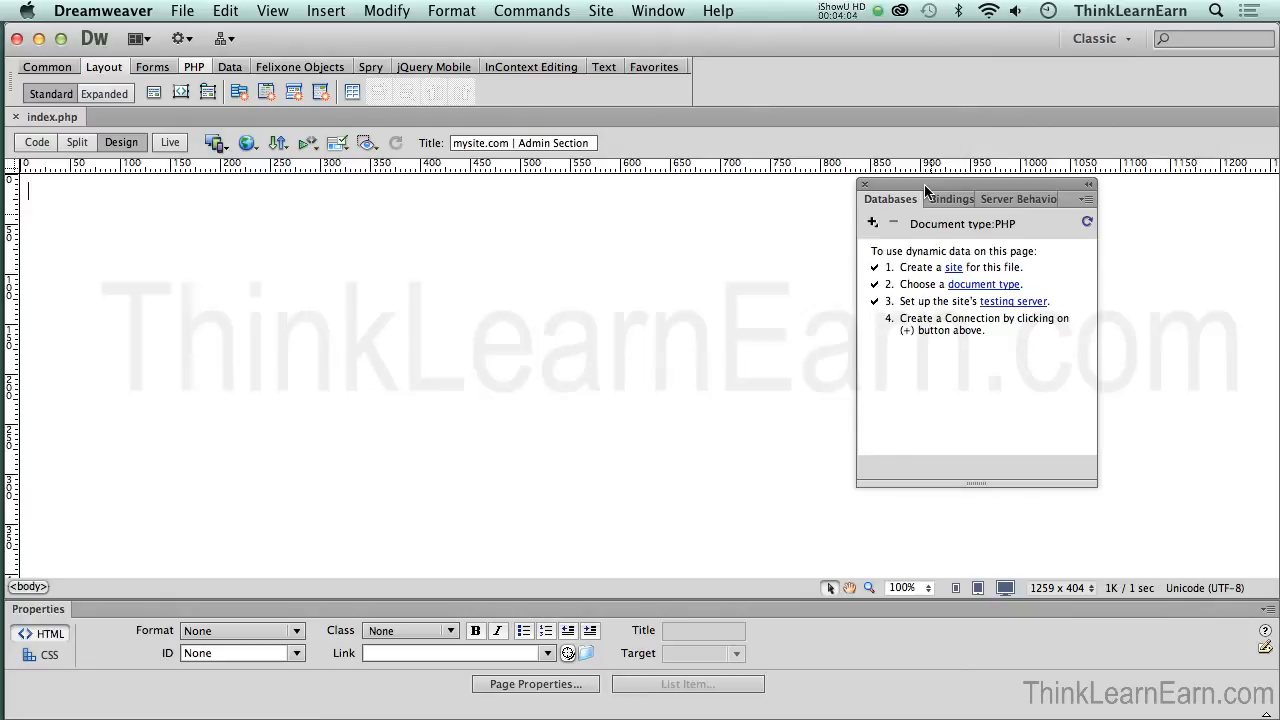
mouse_move(920, 360)
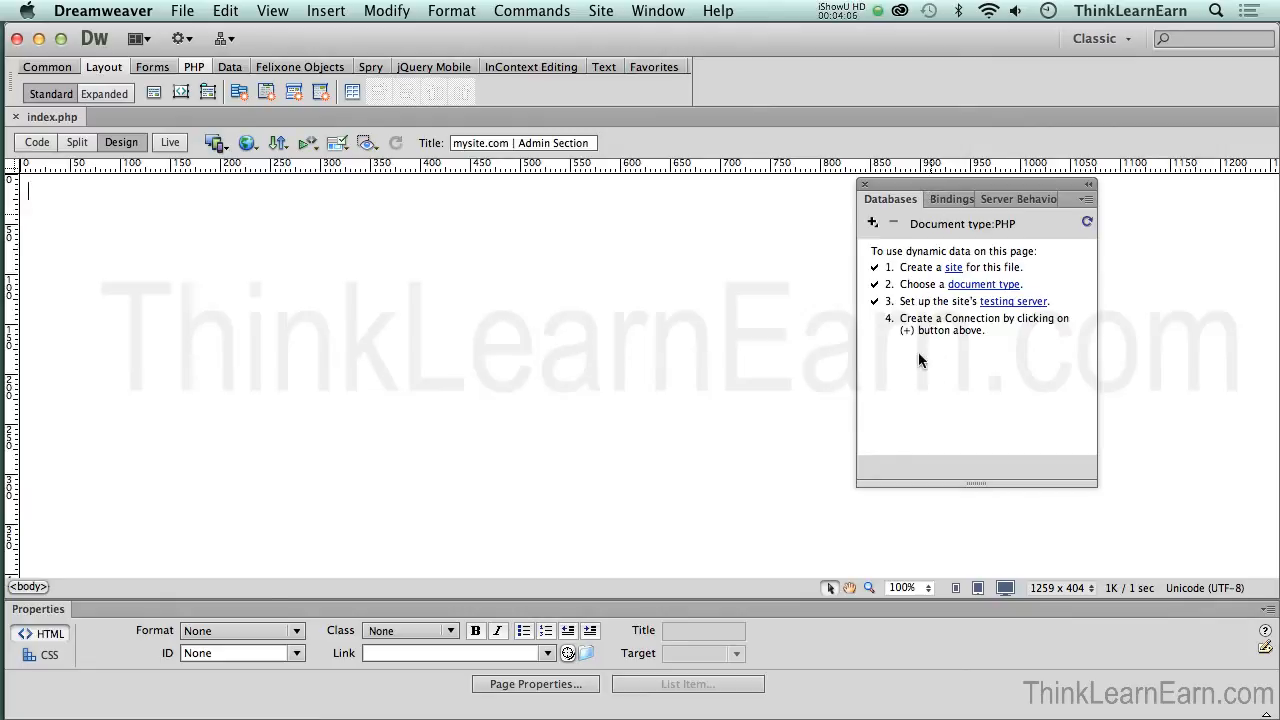
mouse_move(950, 290)
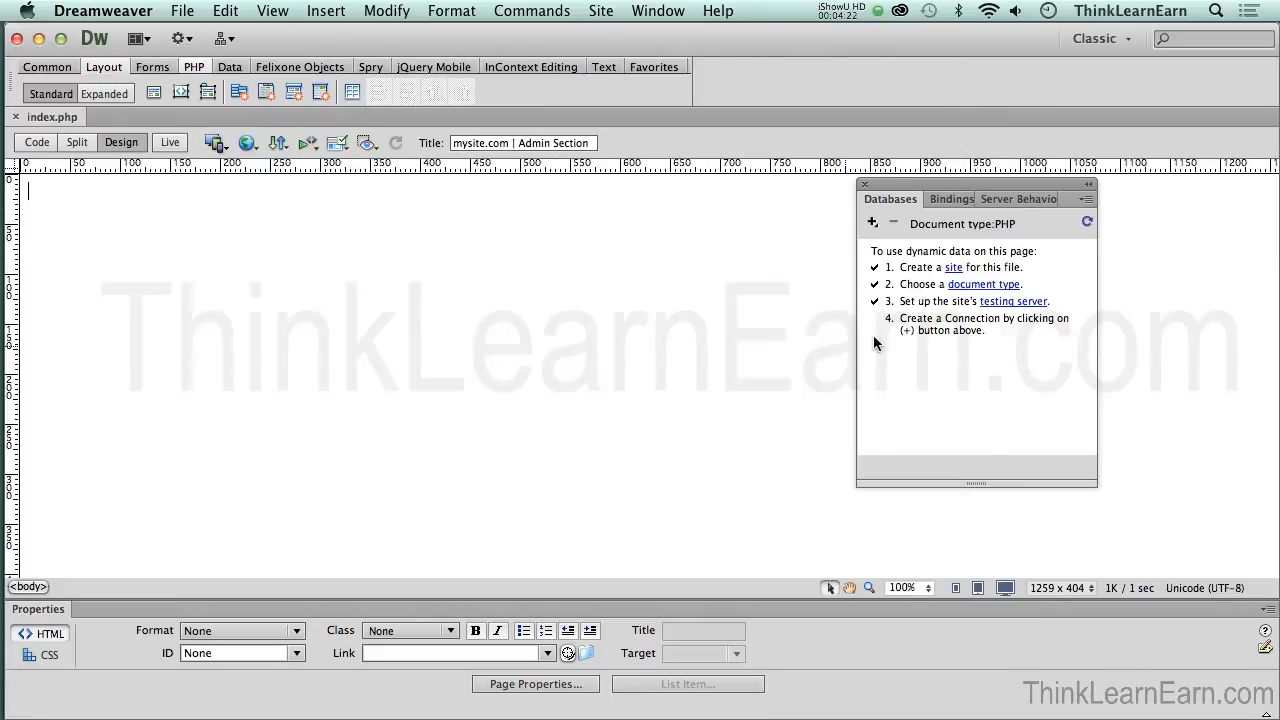
mouse_move(890, 340)
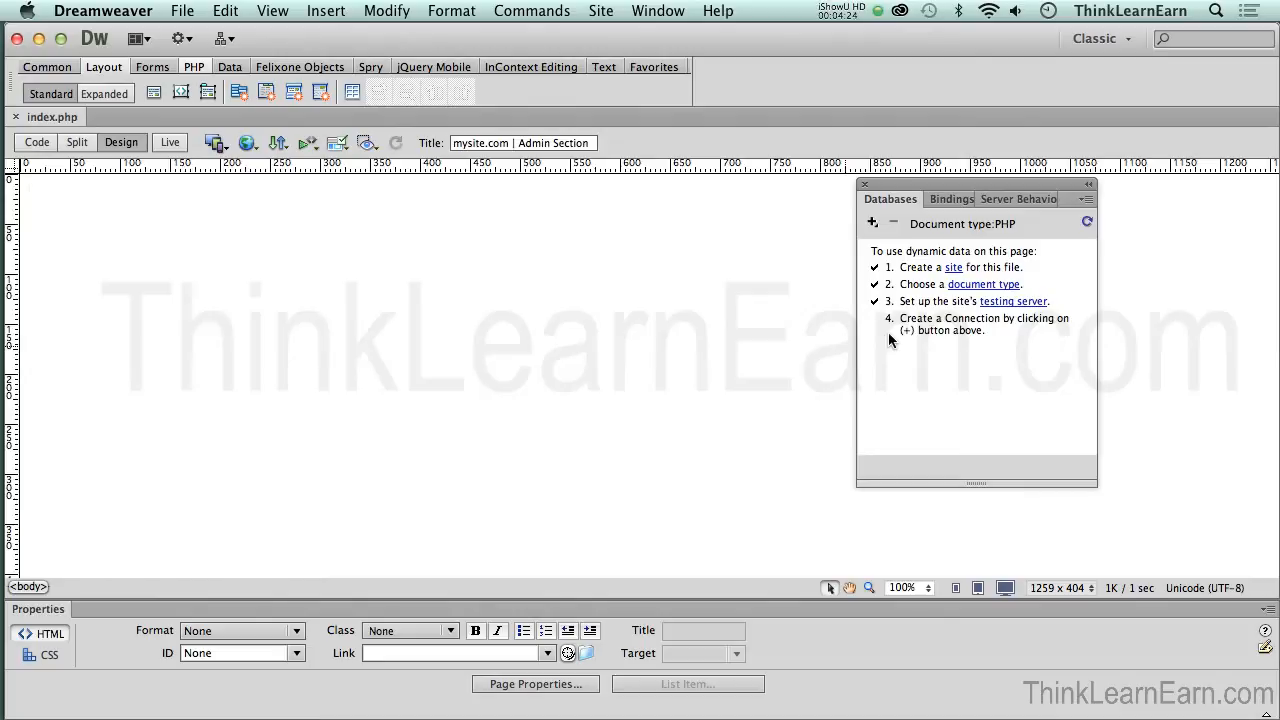
mouse_move(917, 341)
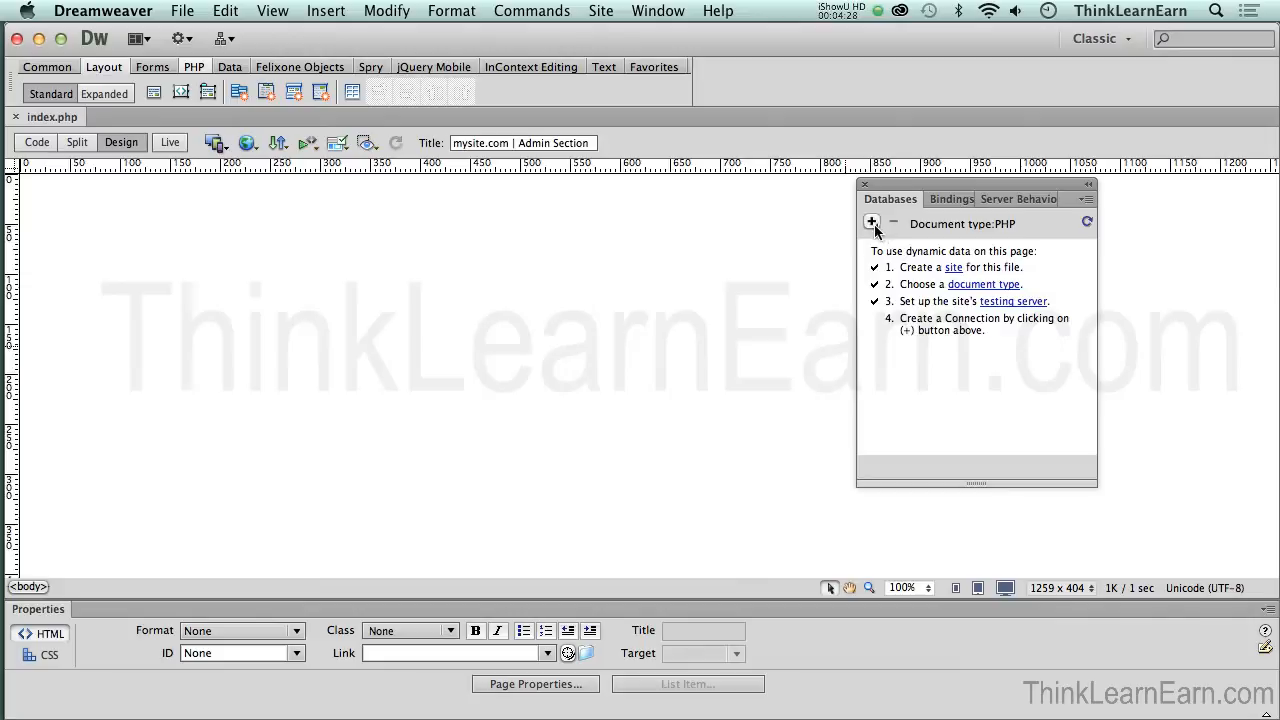
Add a new MySQL Connection from the Databases panel.
left_click(871, 222)
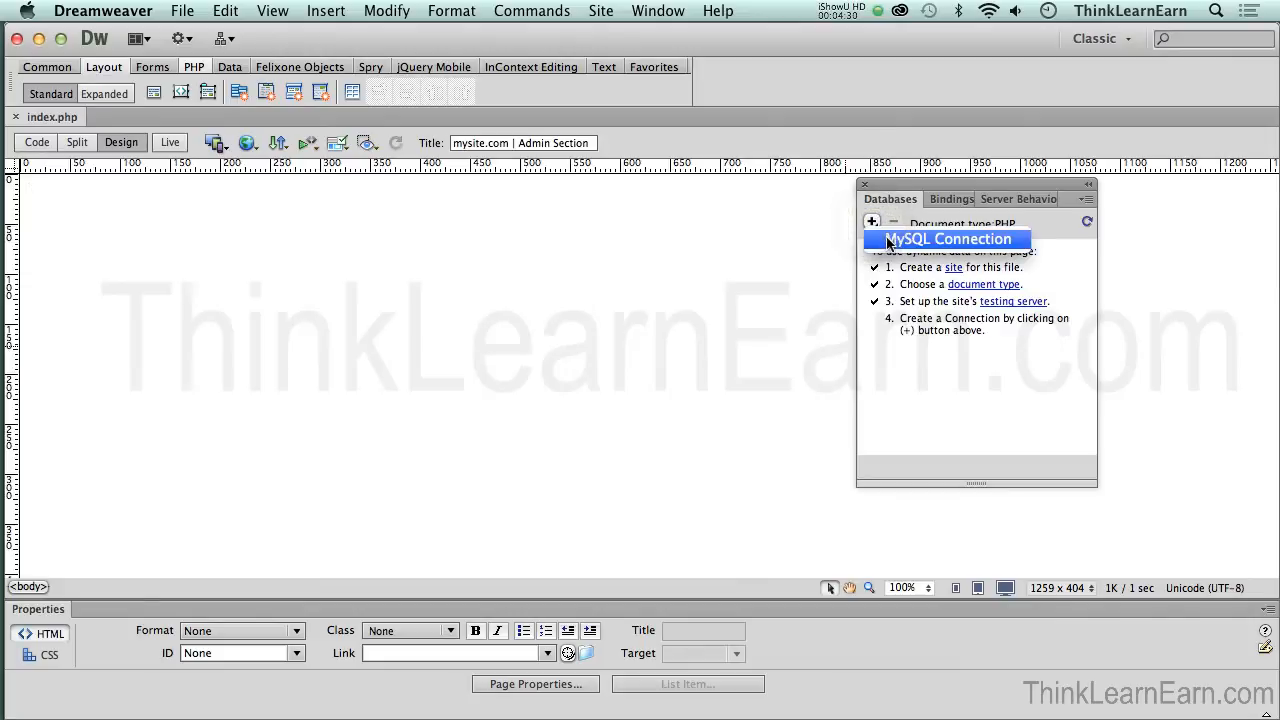
left_click(946, 239)
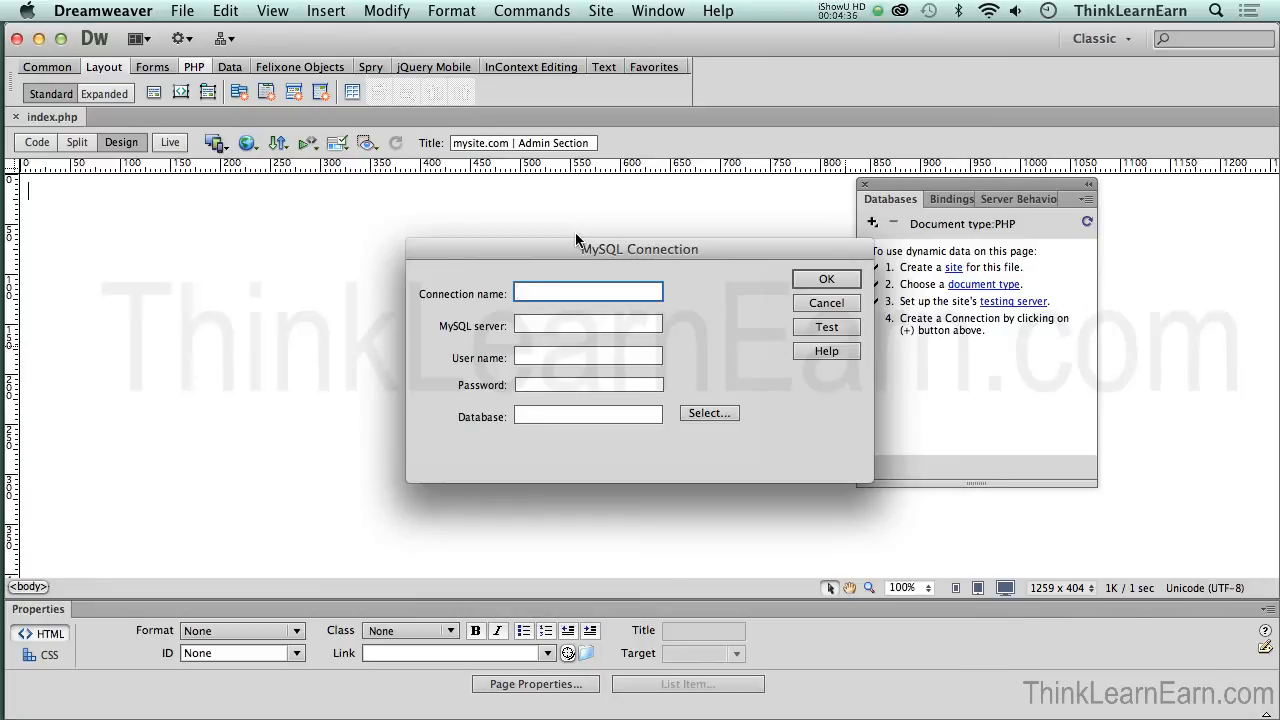
Enter 'myStoreConn' as the connection name, then move to the MySQL server field.
left_click(588, 292)
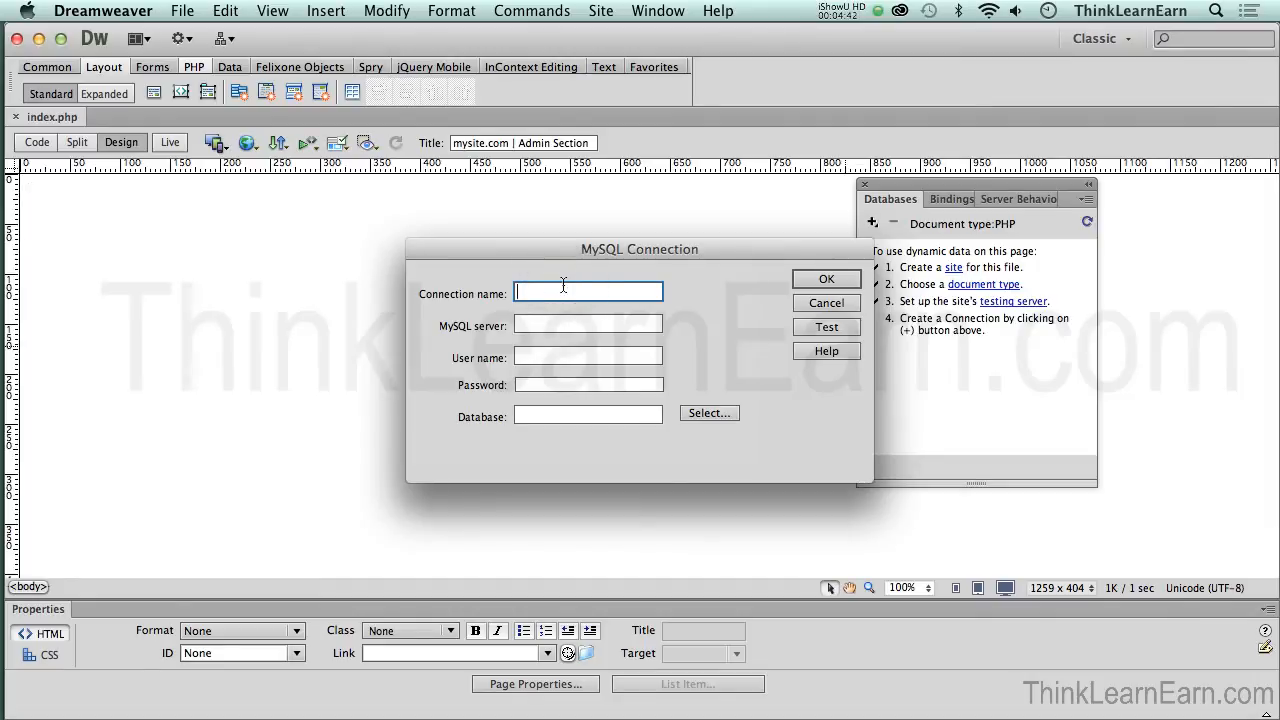
type("myStore")
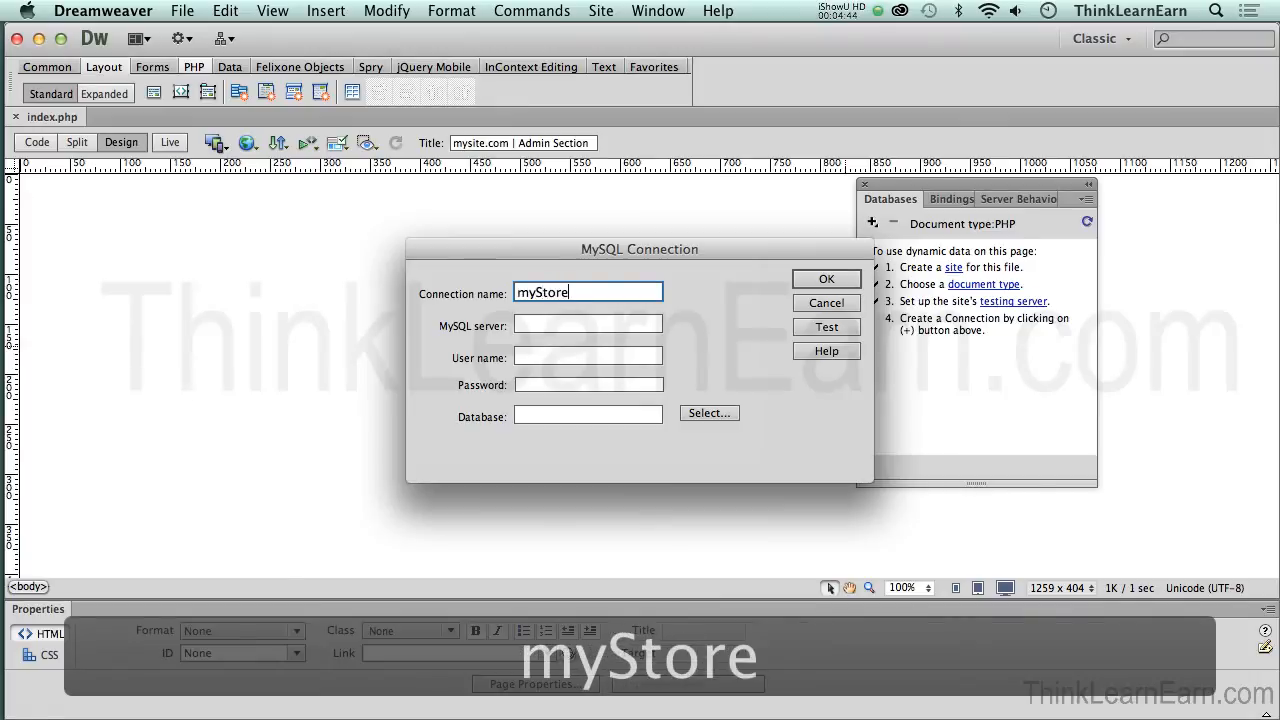
type("Conn")
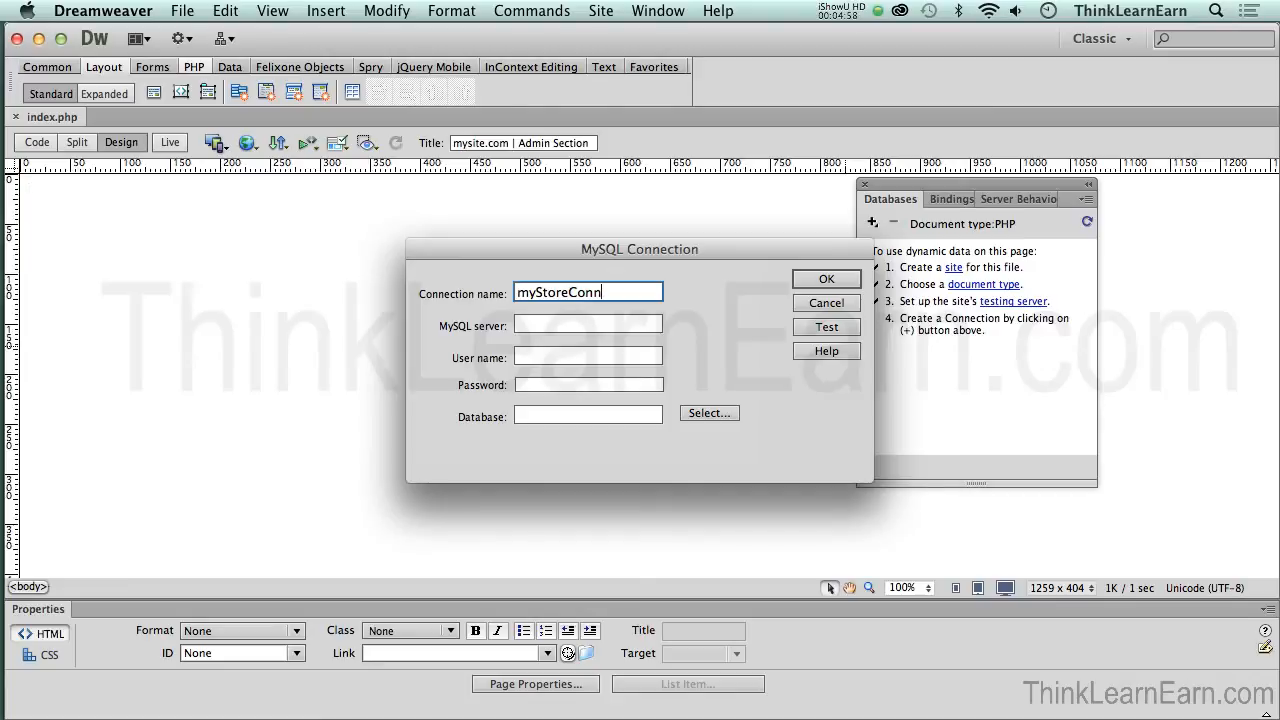
left_click(588, 324)
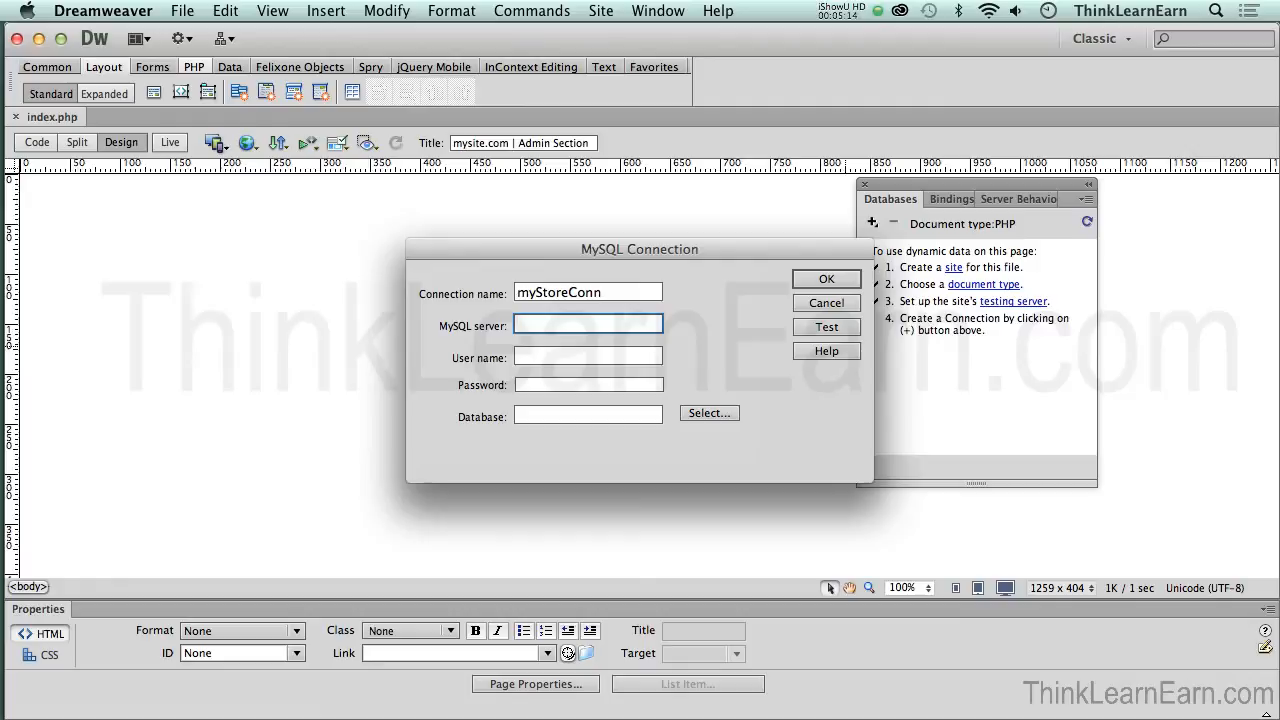
left_click(588, 324)
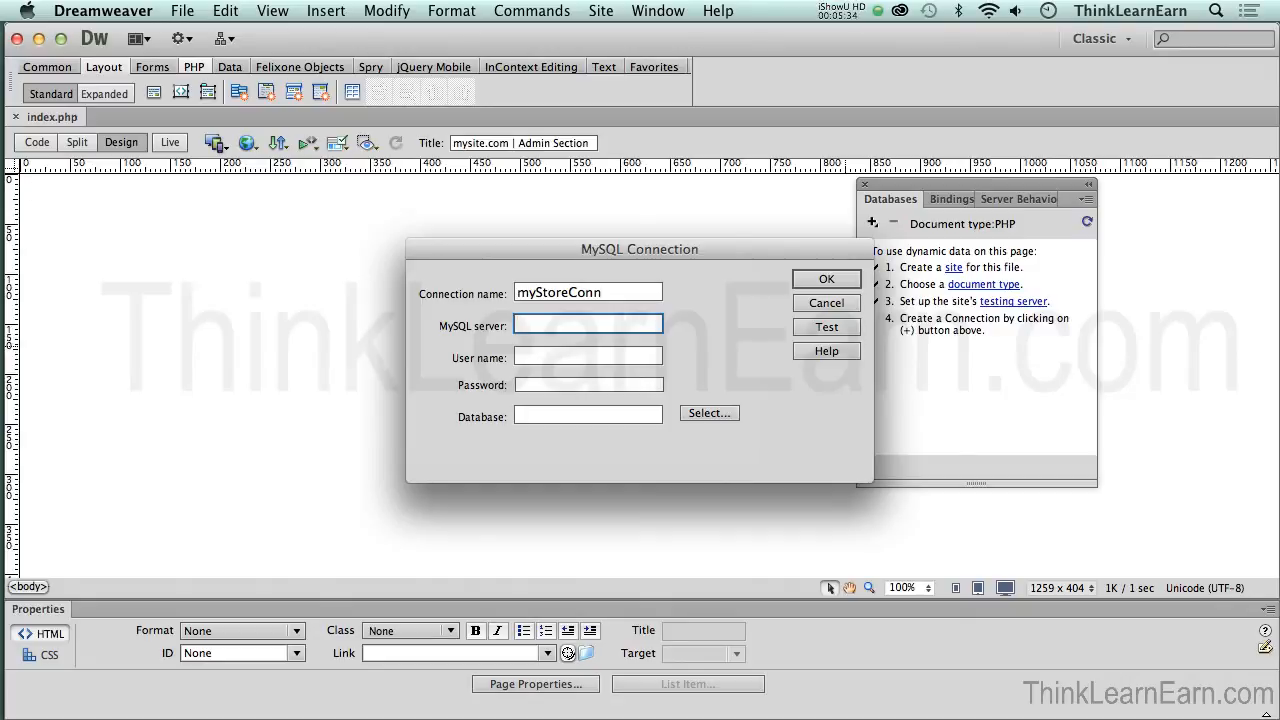
left_click(588, 324)
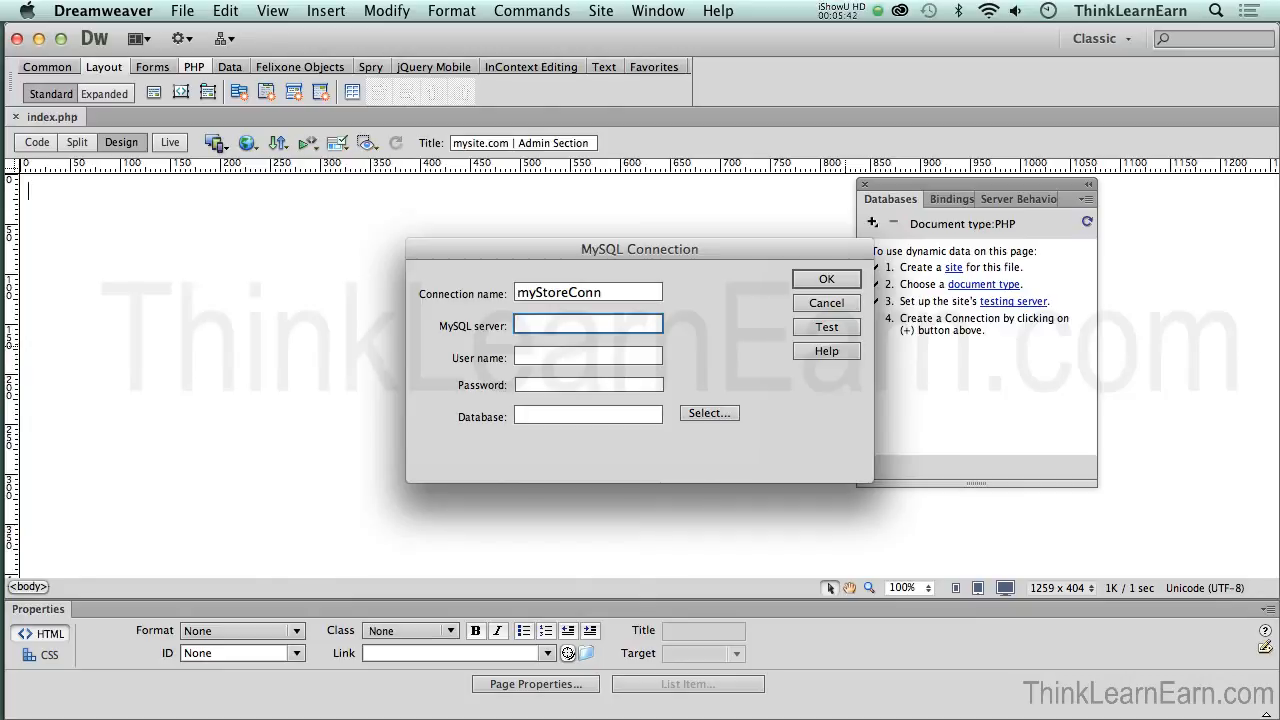
left_click(588, 323)
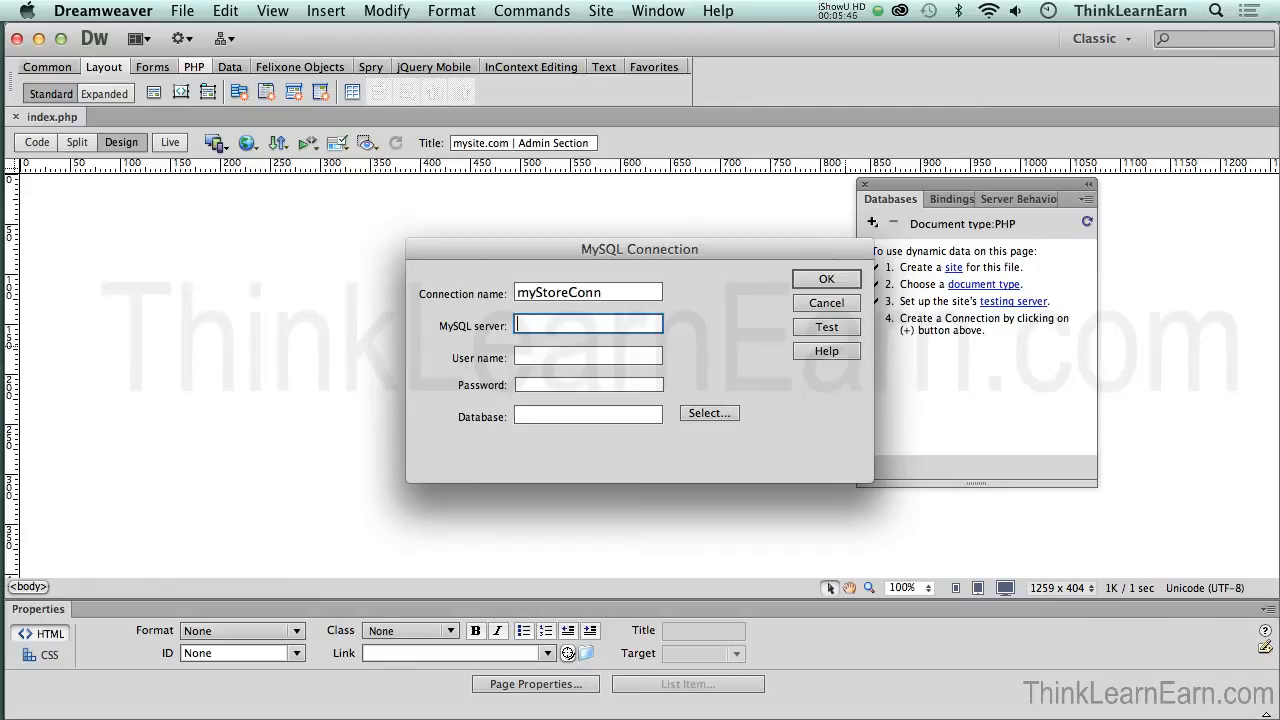
type("localhost")
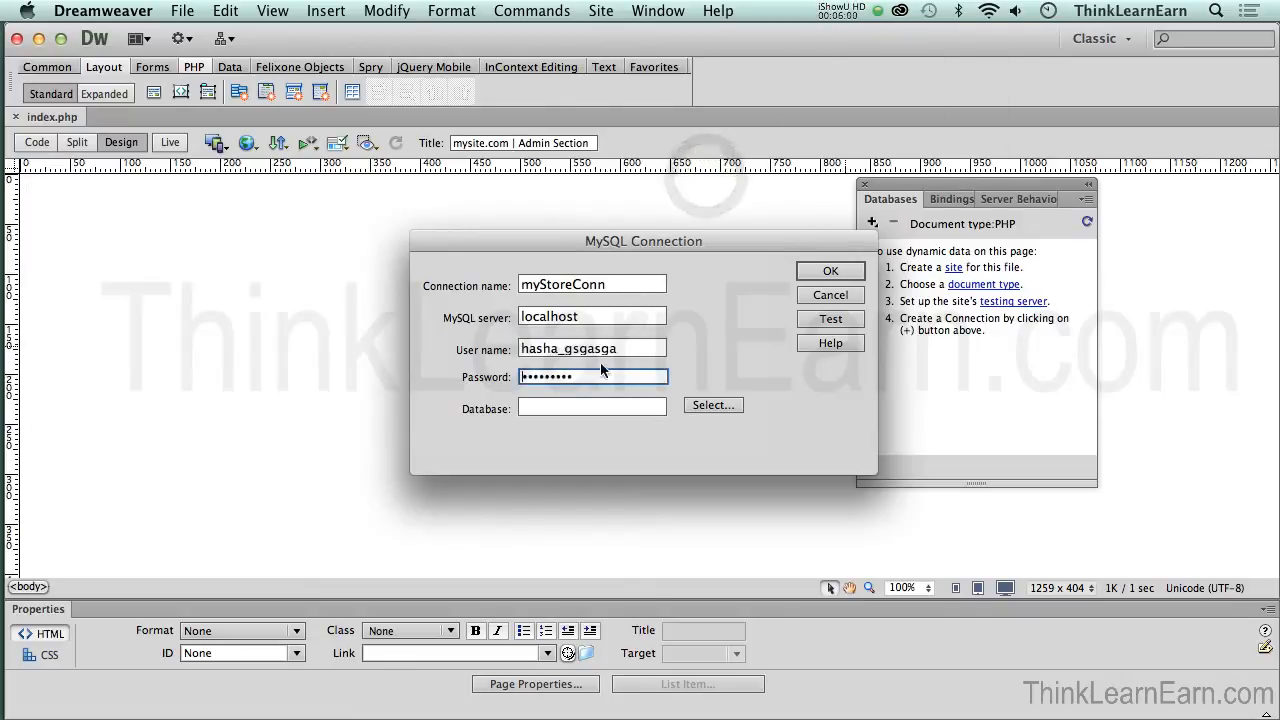
Set the MySQL server to localhost and enter the user name and password.
left_click(591, 377)
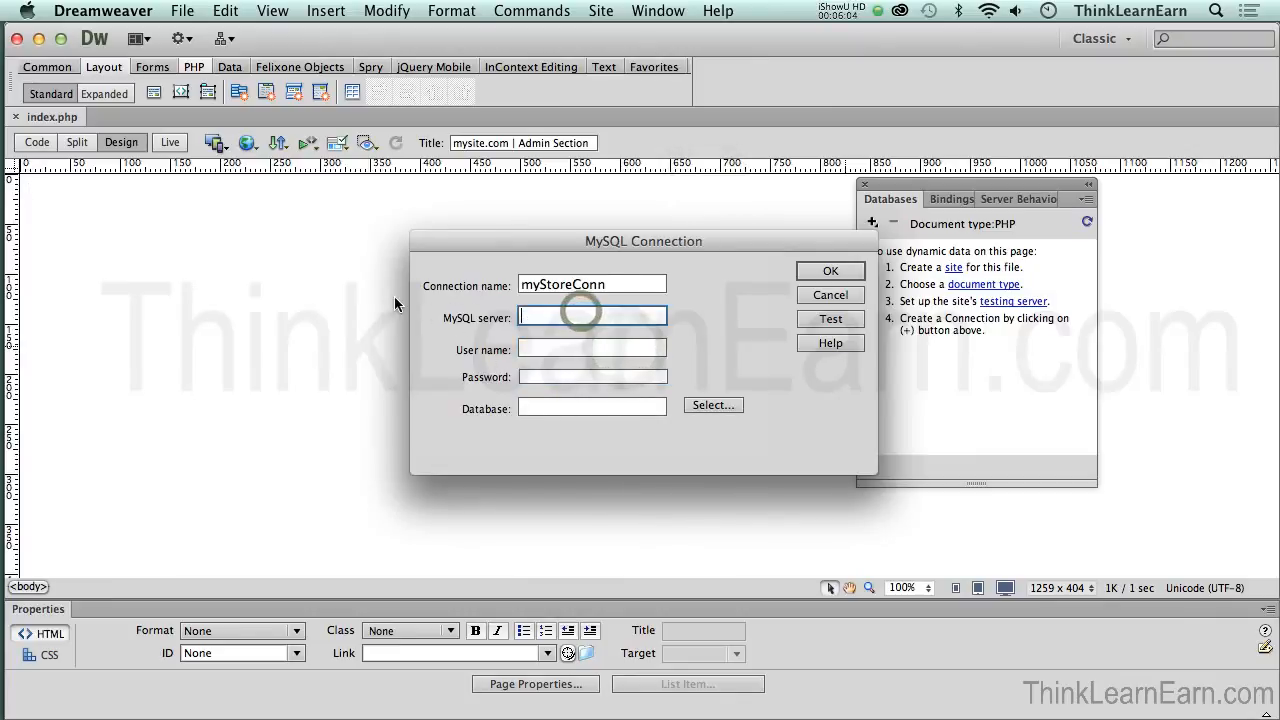
type("local")
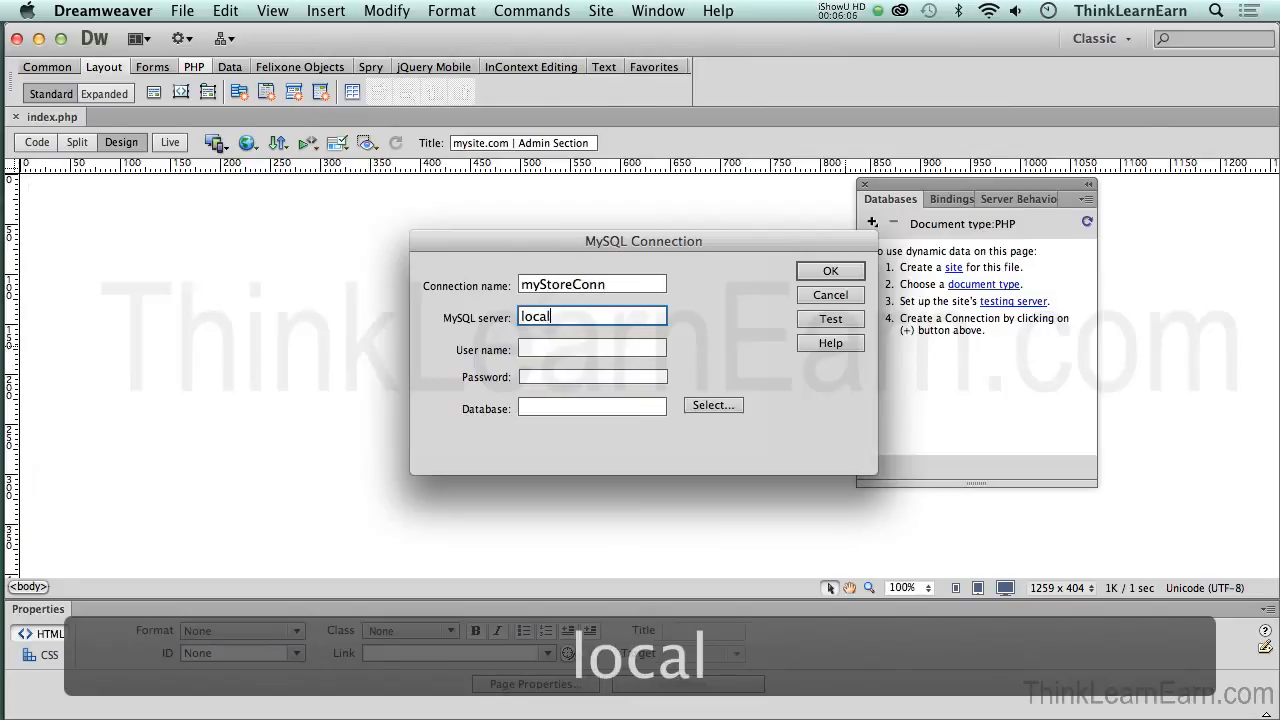
type("host")
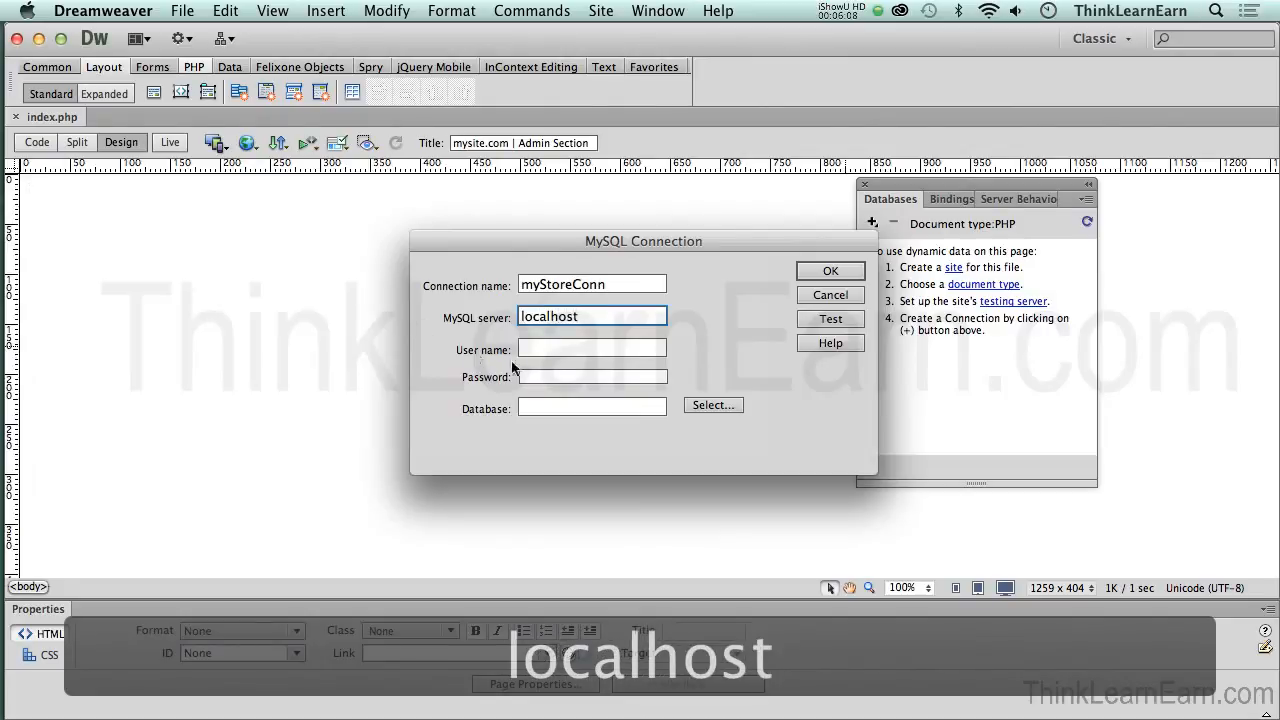
left_click(592, 347)
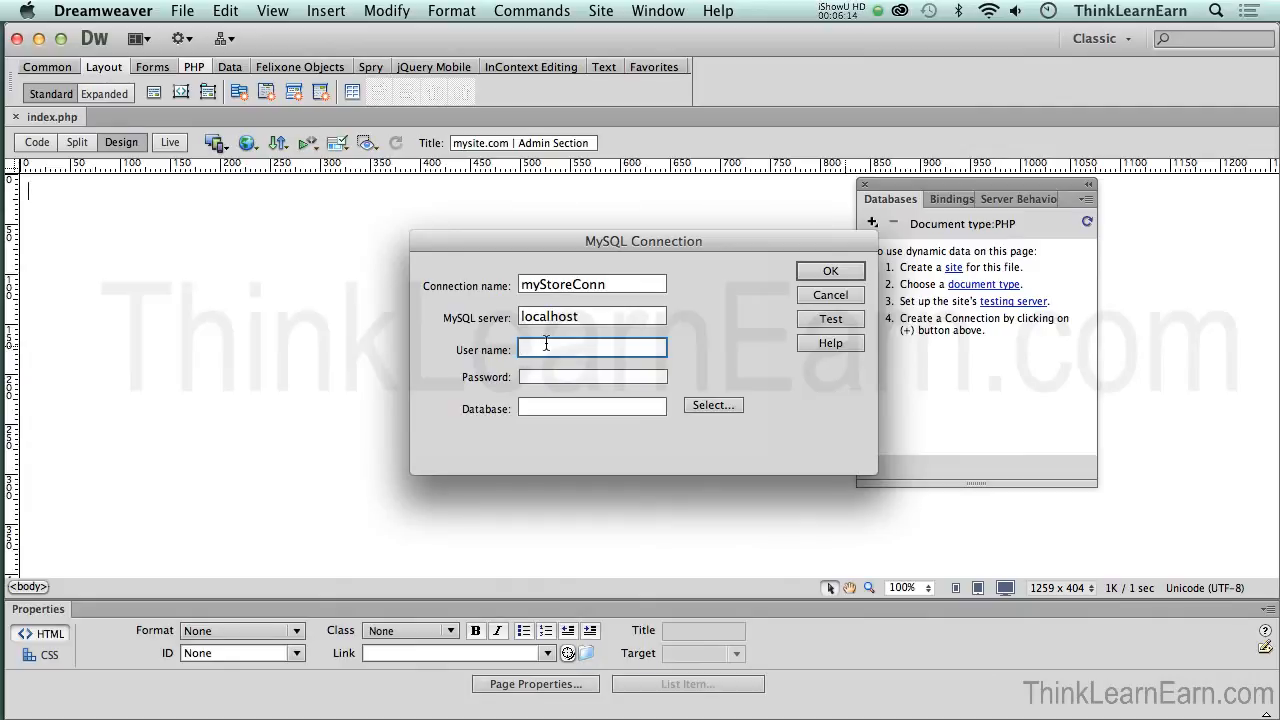
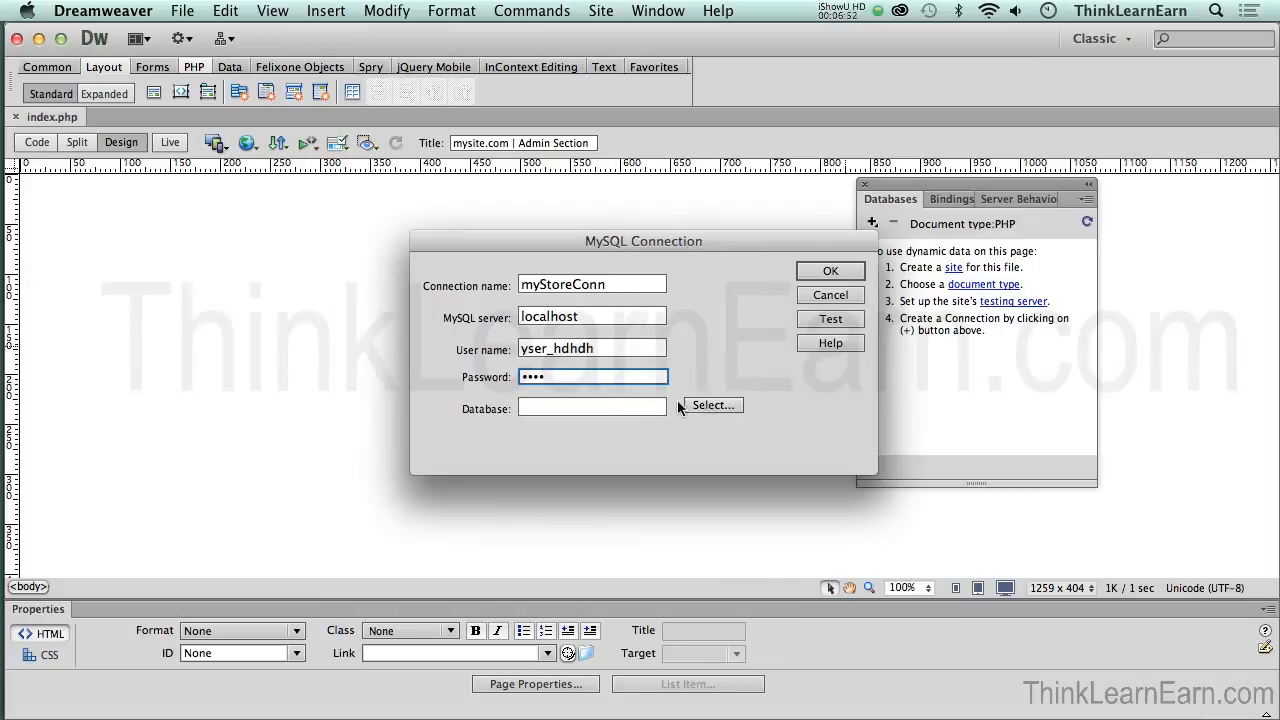
Open the Select Database list showing information_schema and ndstreet_myStore.
left_click(592, 407)
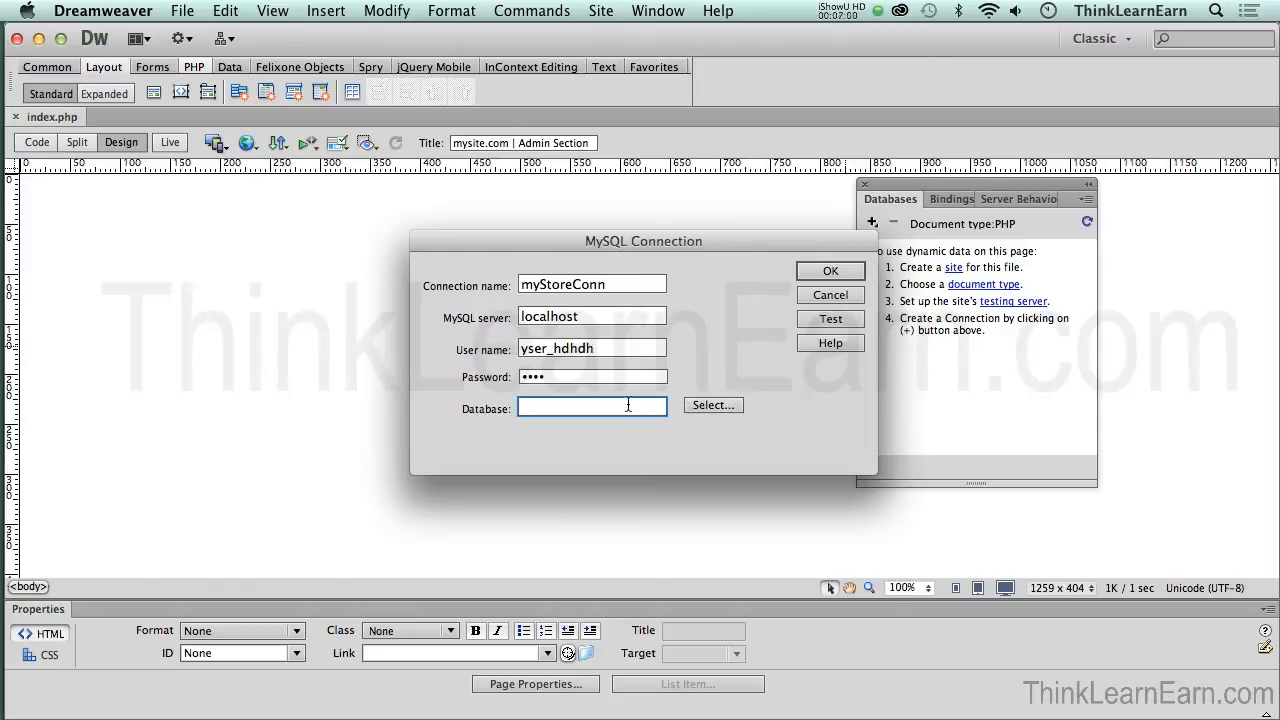
left_click(713, 405)
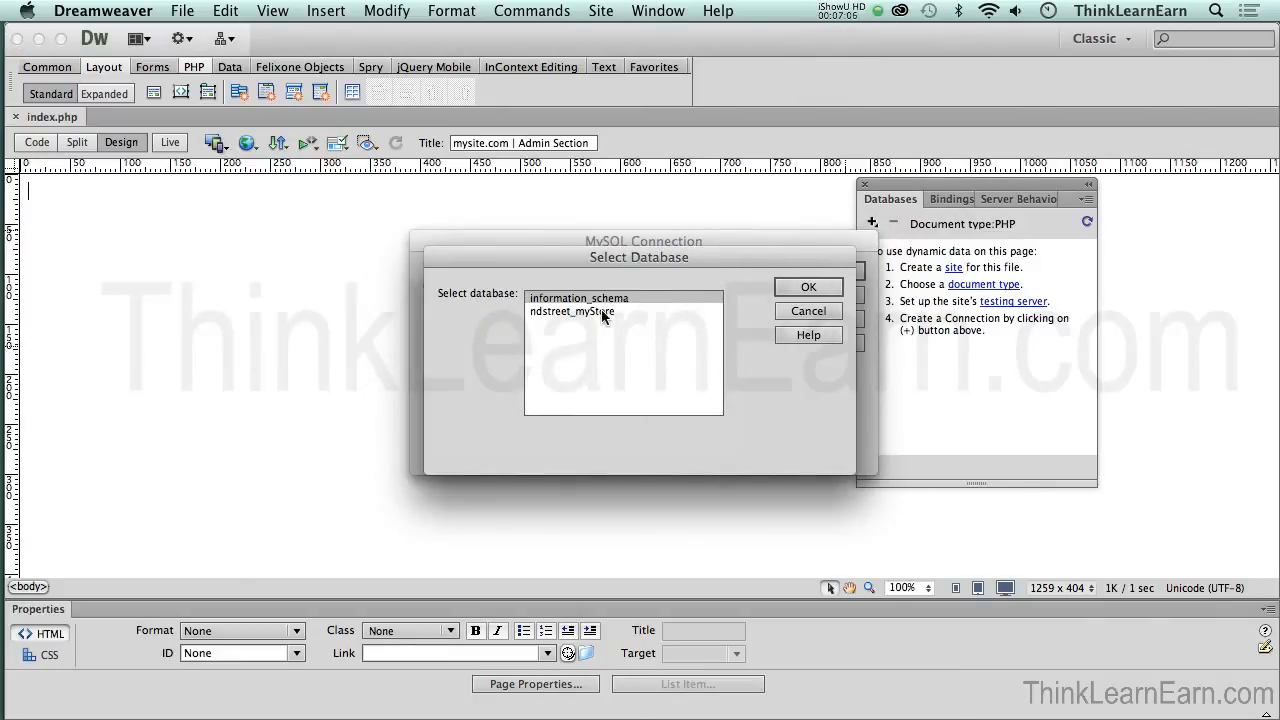
Choose the ndstreet_myStore database and save the myStoreConn connection.
left_click(578, 298)
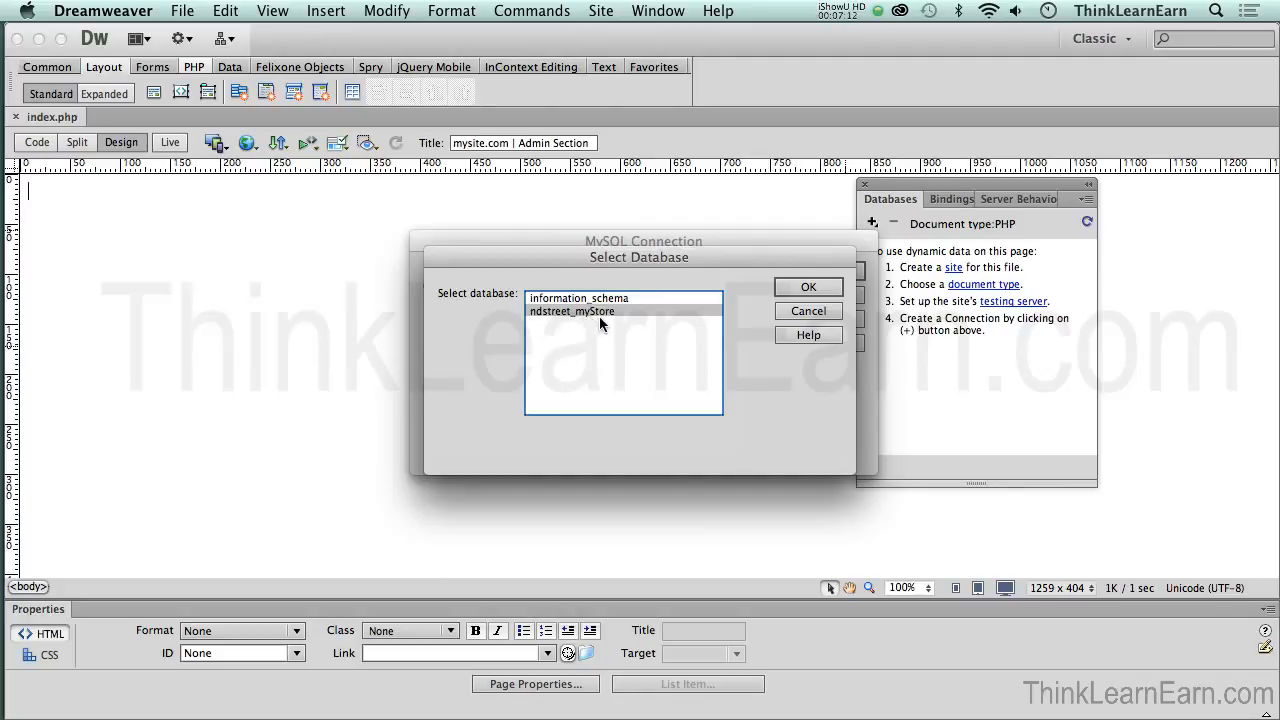
mouse_move(565, 322)
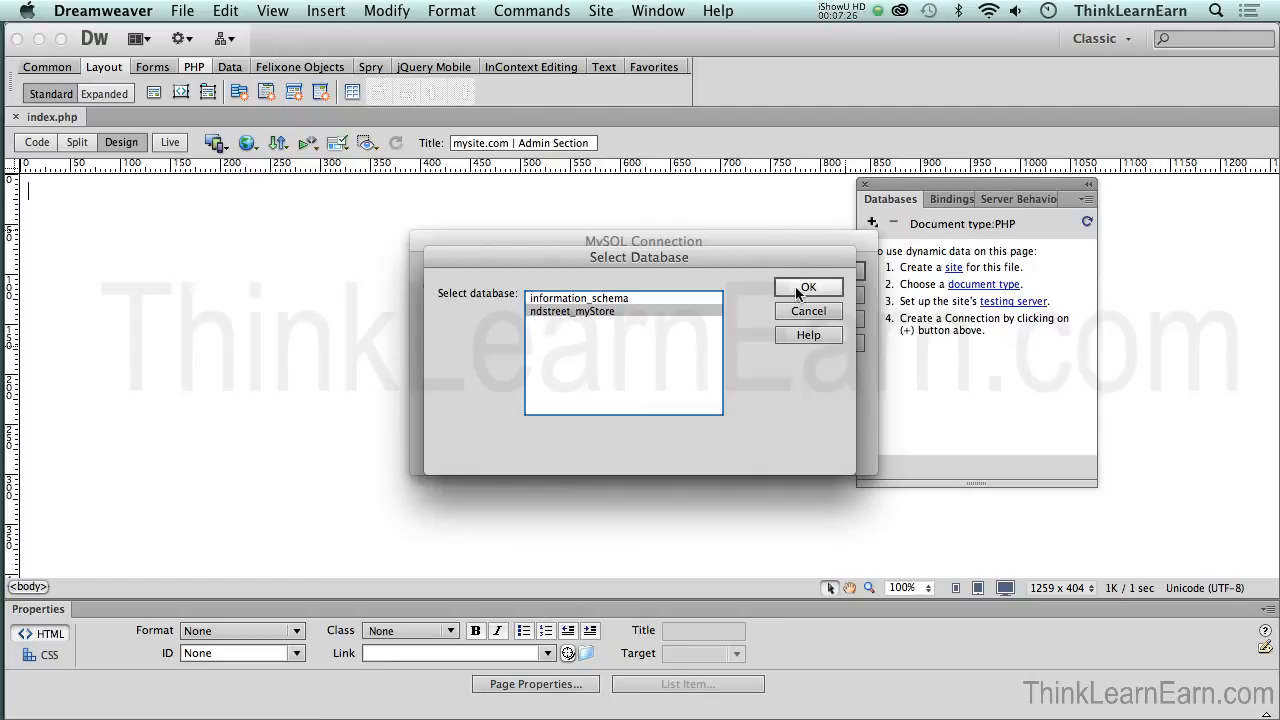
left_click(808, 287)
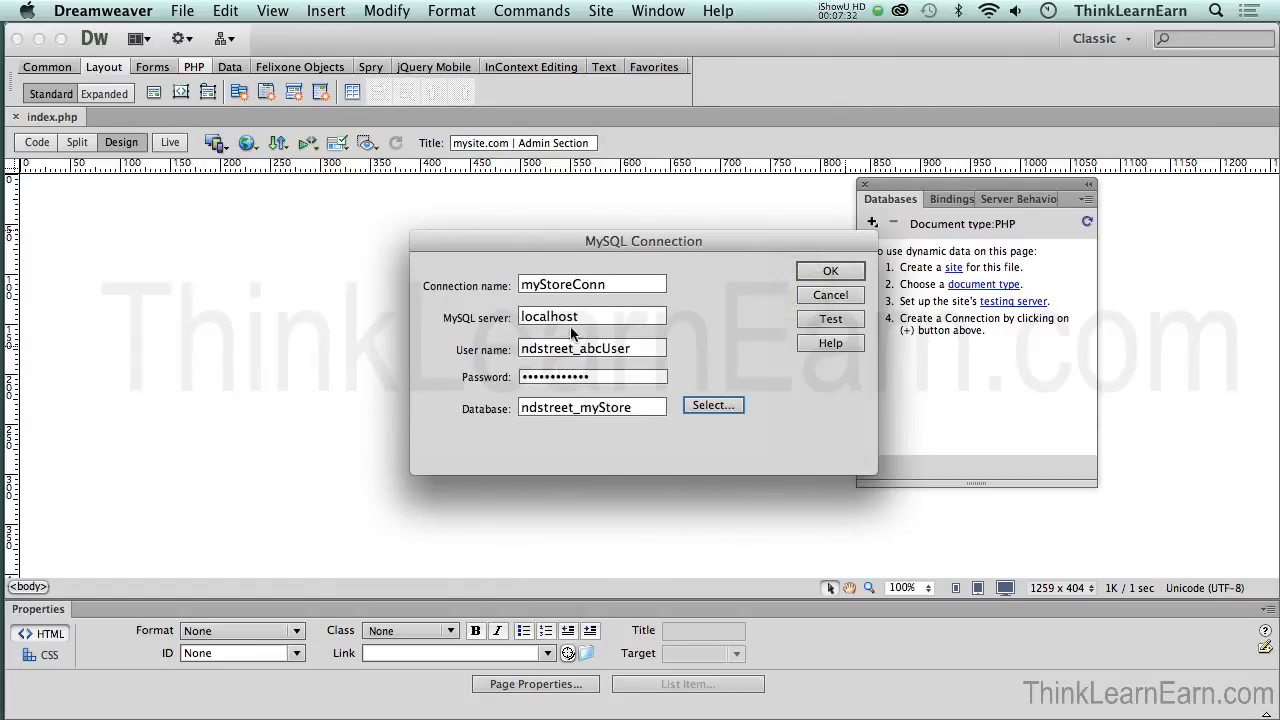
left_click(830, 270)
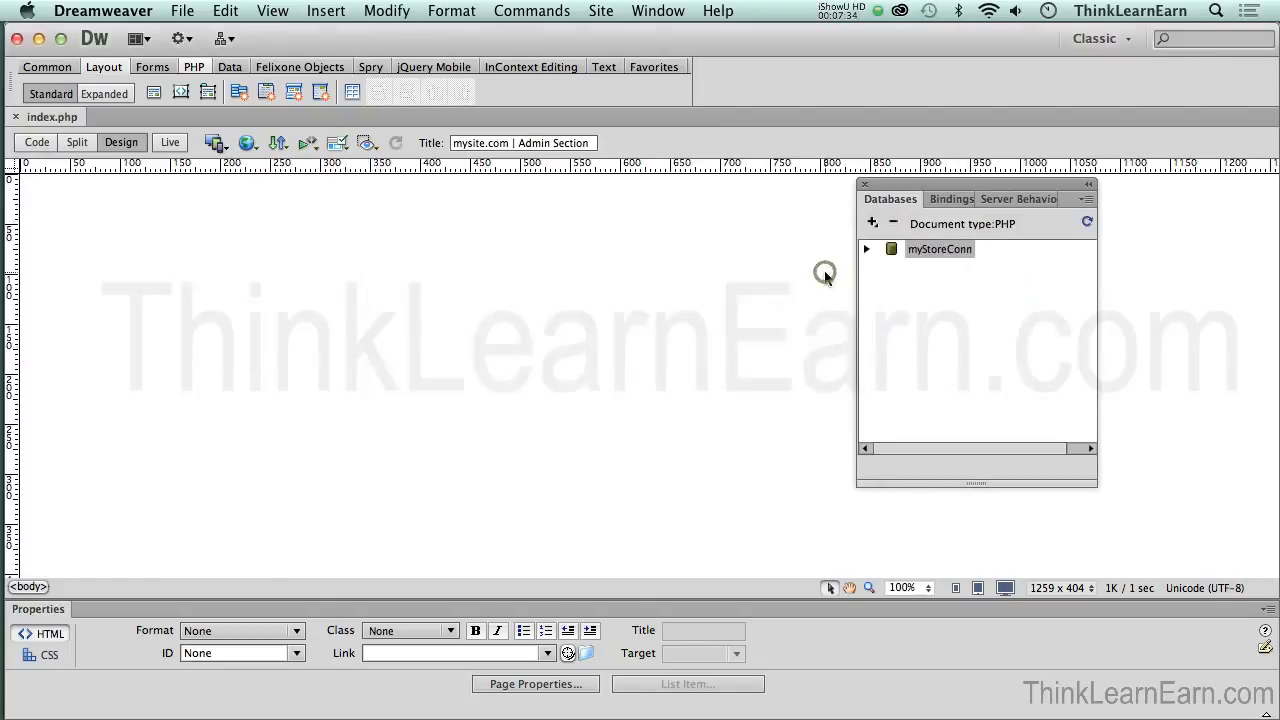